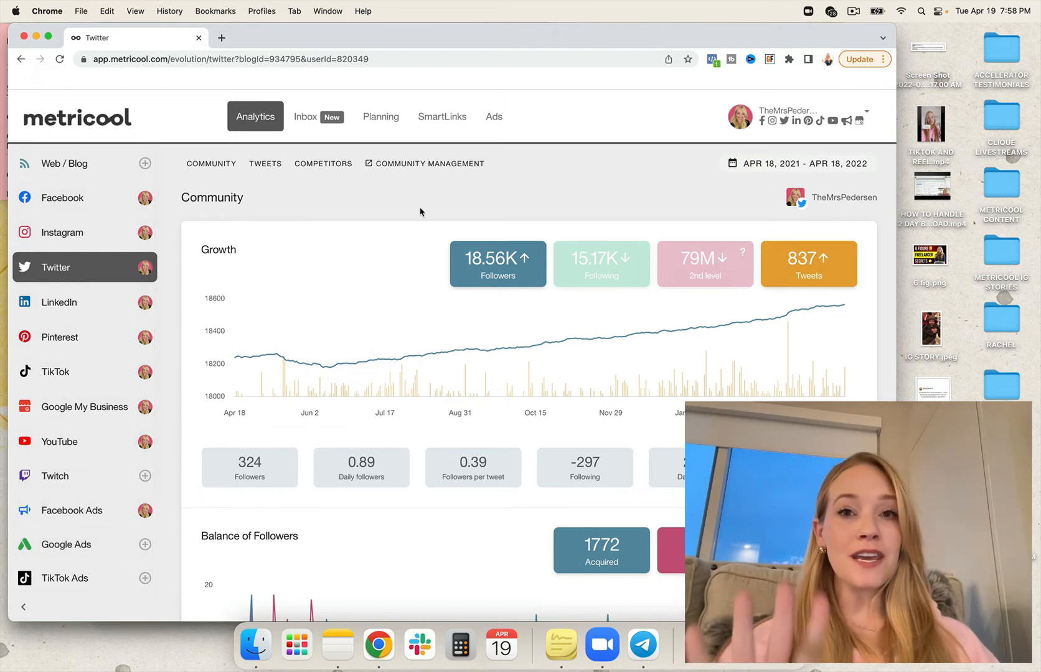
mouse_move(336, 125)
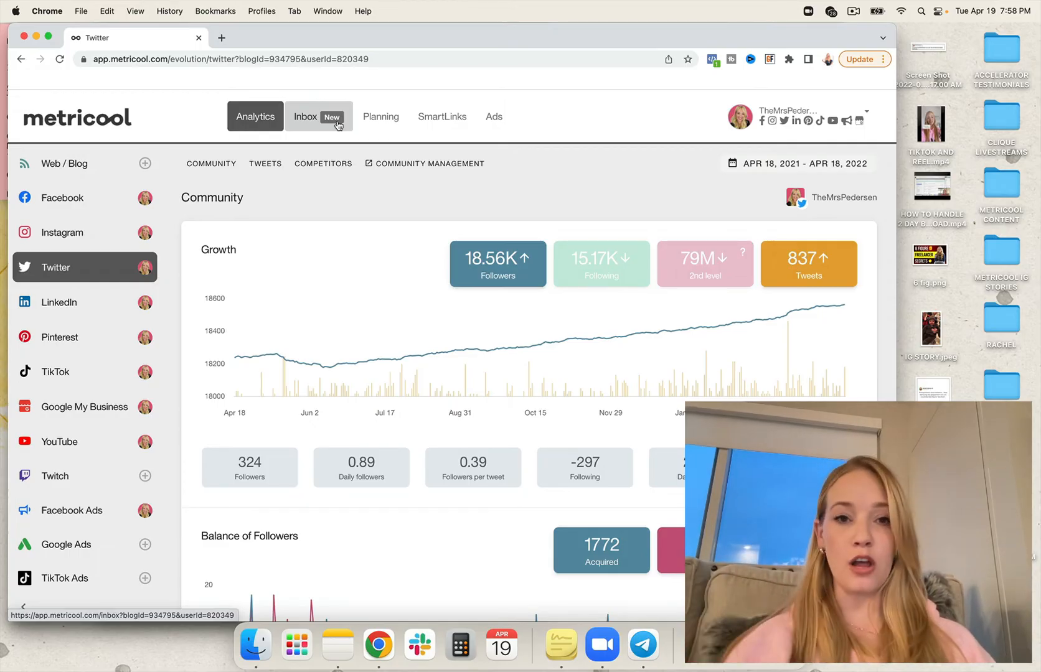
mouse_move(376, 152)
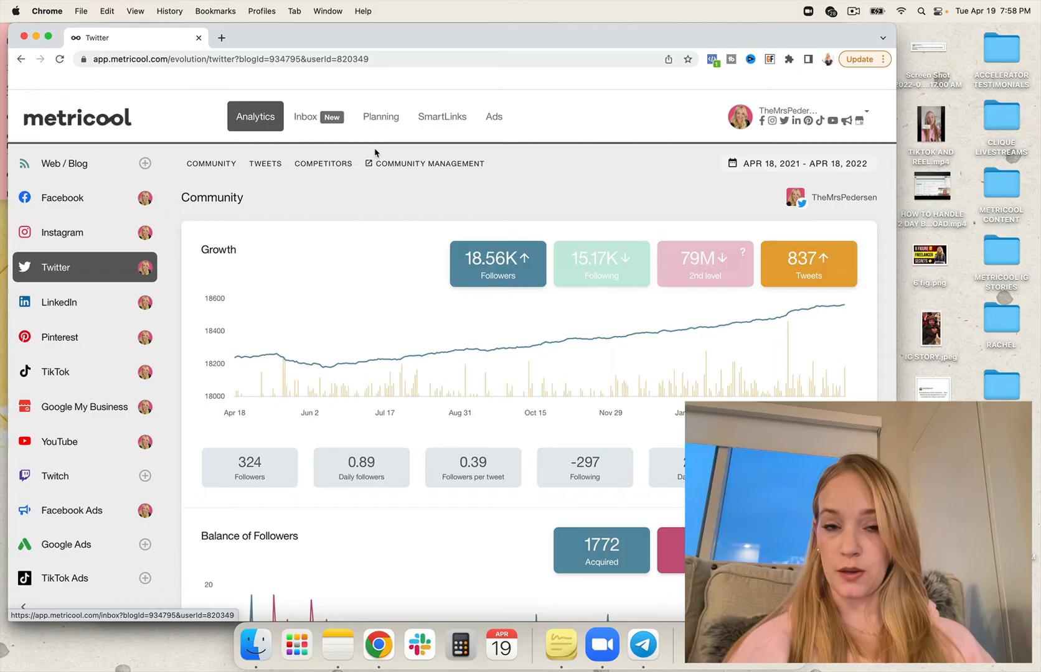
mouse_move(396, 121)
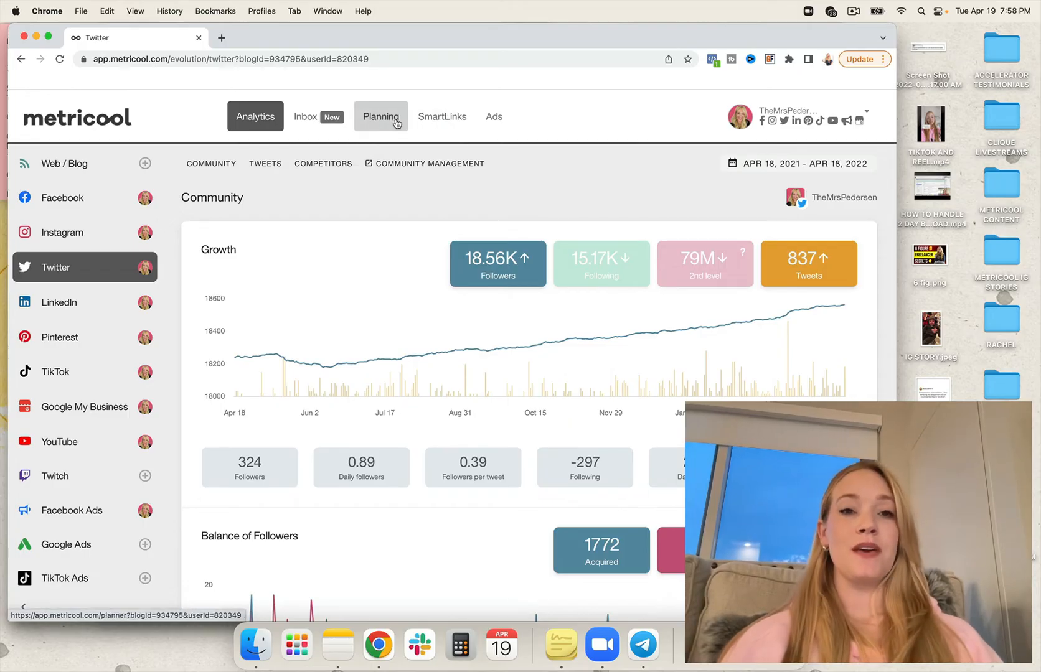
mouse_move(438, 122)
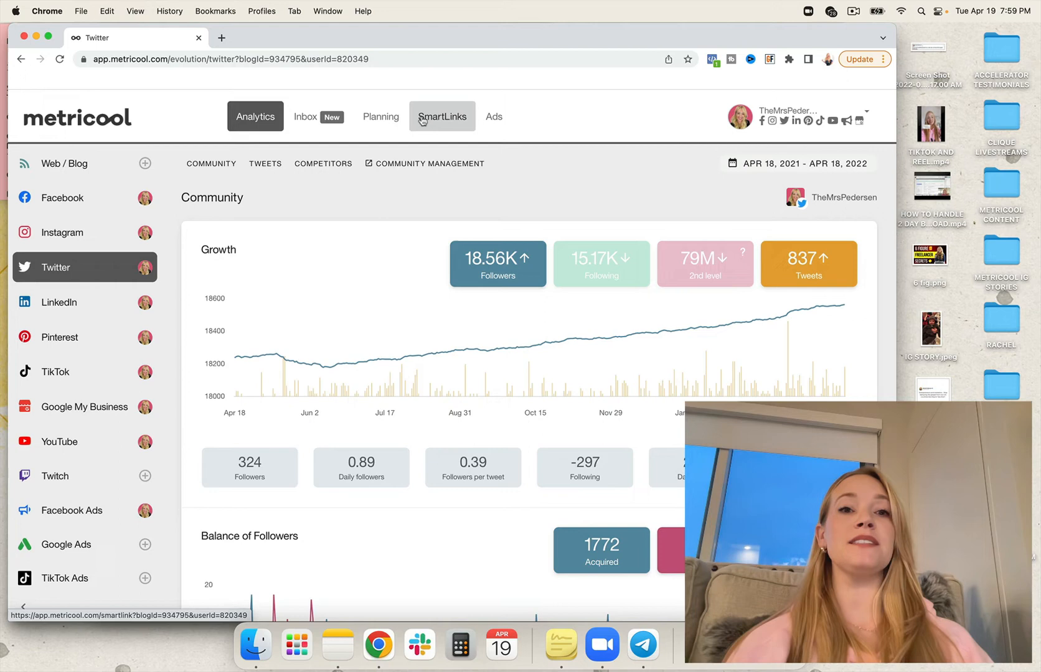
Show the weekly planning calendar with best posting times shaded for Twitter, April 17–23
left_click(381, 116)
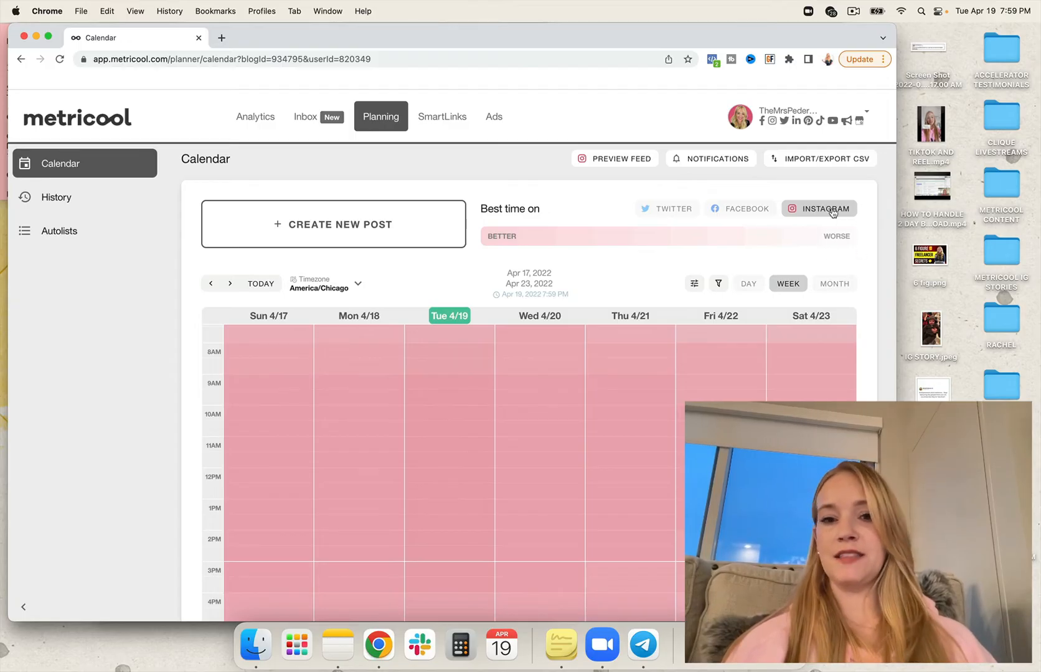
scroll("down", 3)
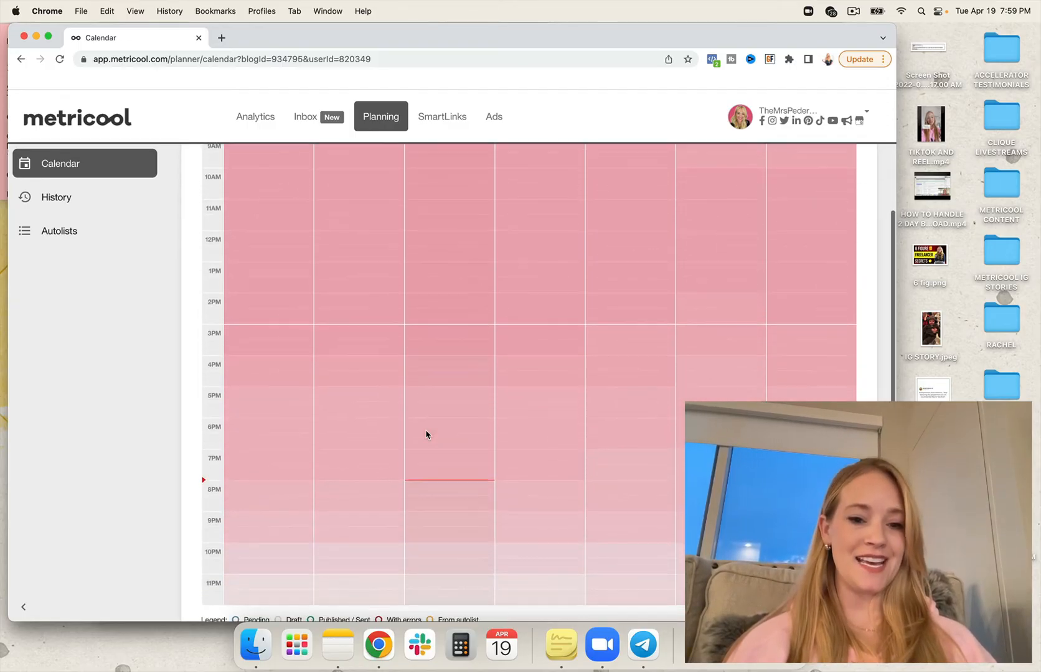
scroll("up", 3)
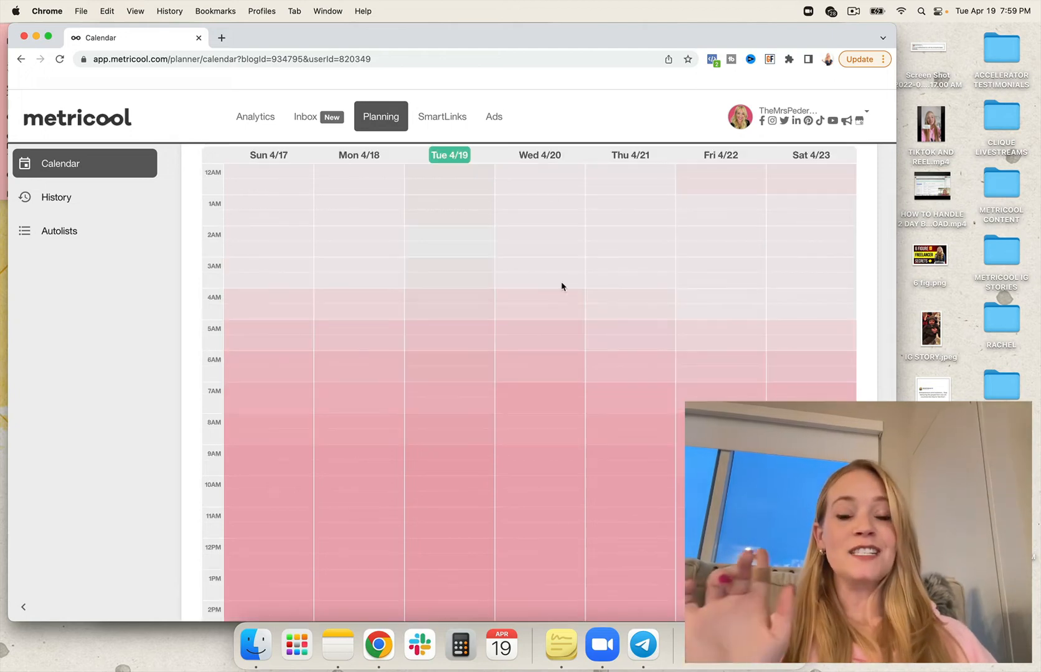
mouse_move(578, 238)
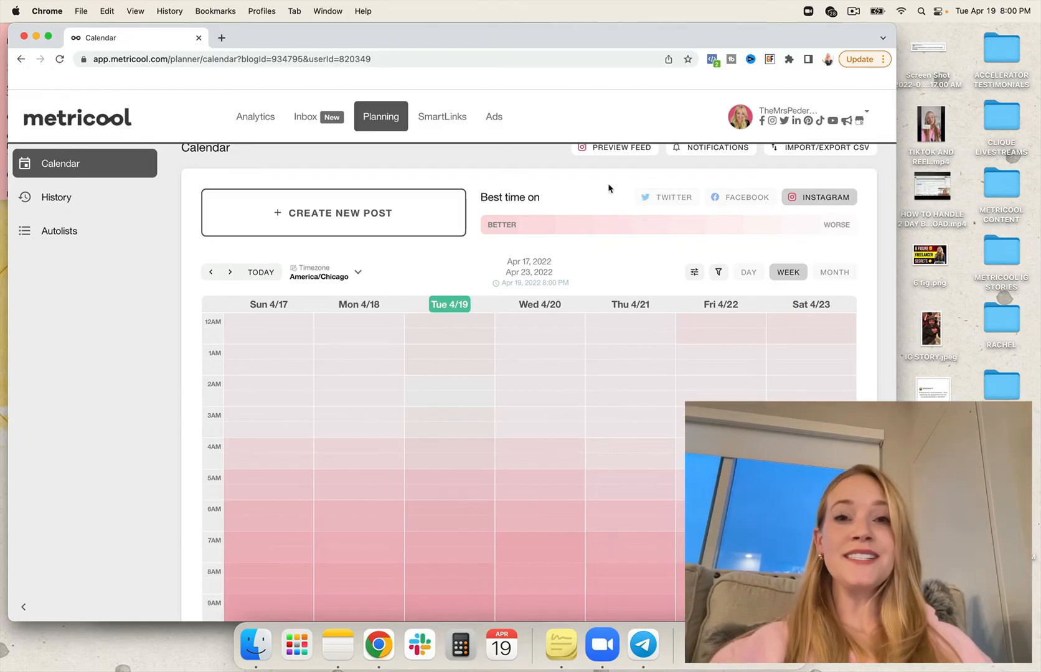
mouse_move(707, 213)
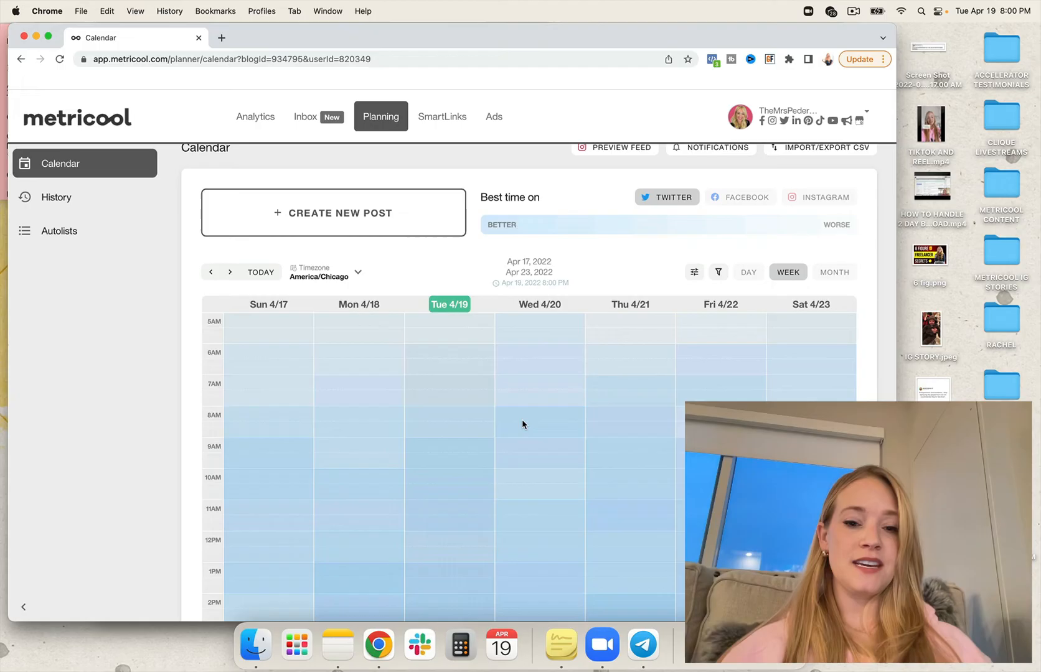
scroll("down", 3)
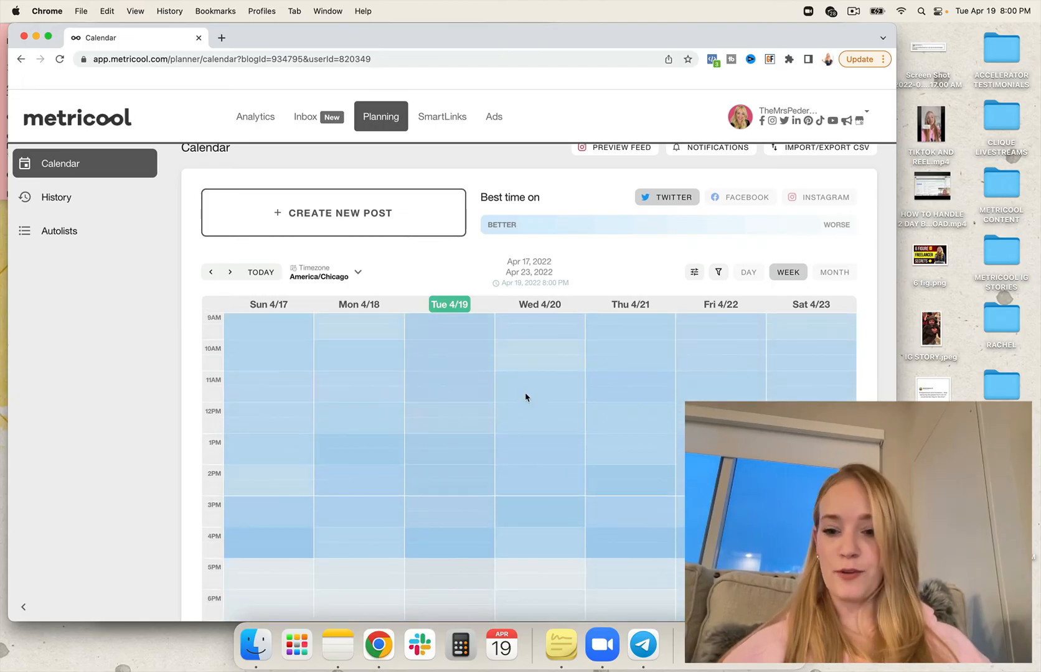
scroll("up", 3)
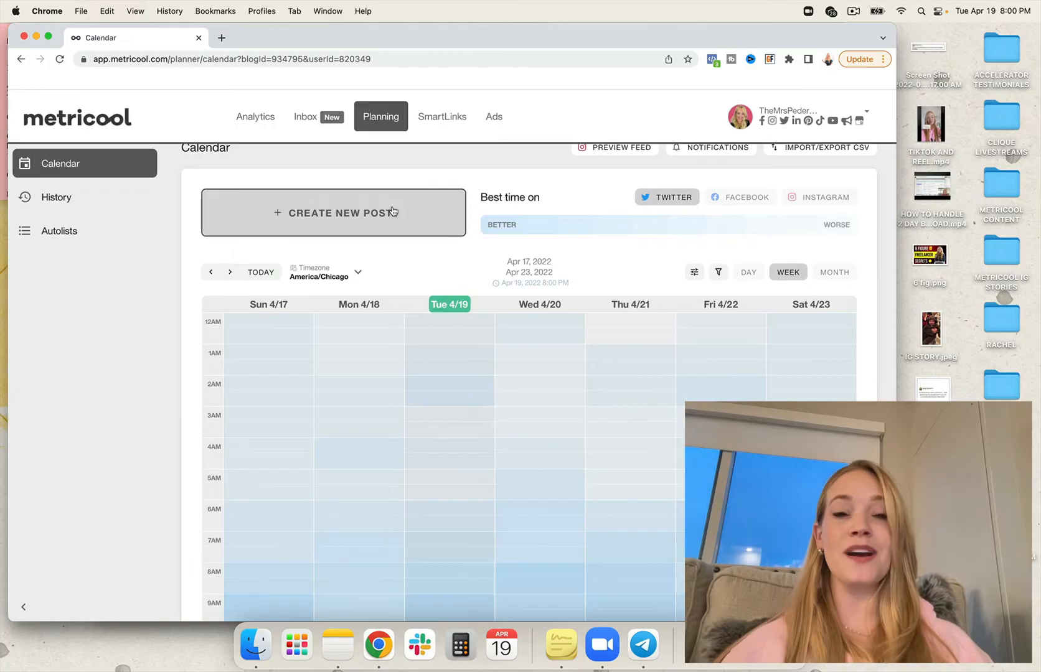
Start a new post from the planner, dated Apr 19, 2022 8:10 PM
left_click(334, 212)
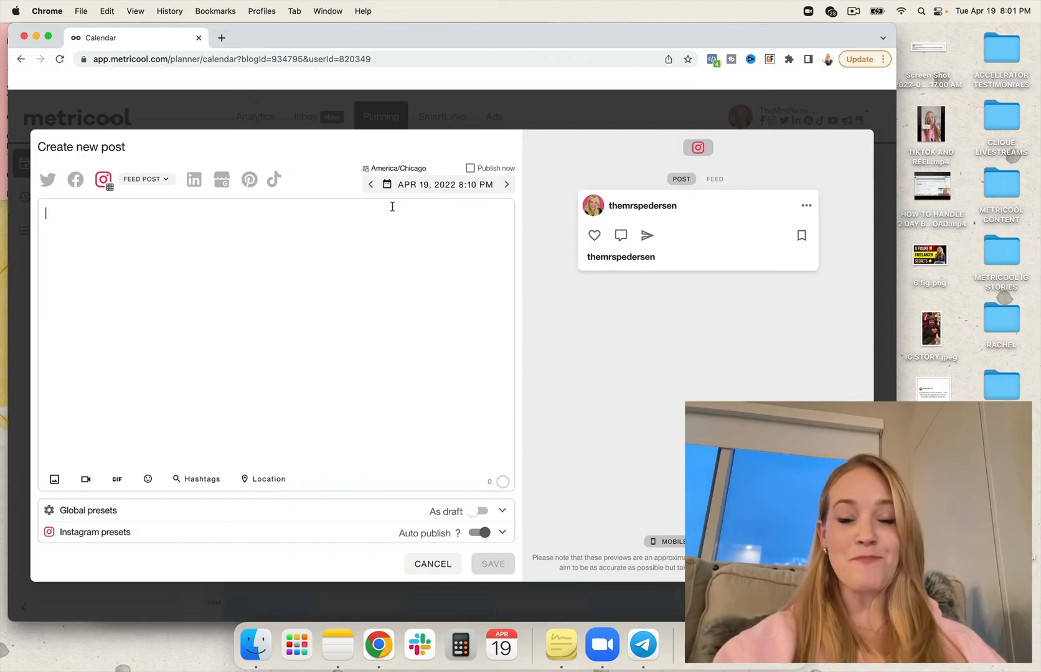
mouse_move(854, 186)
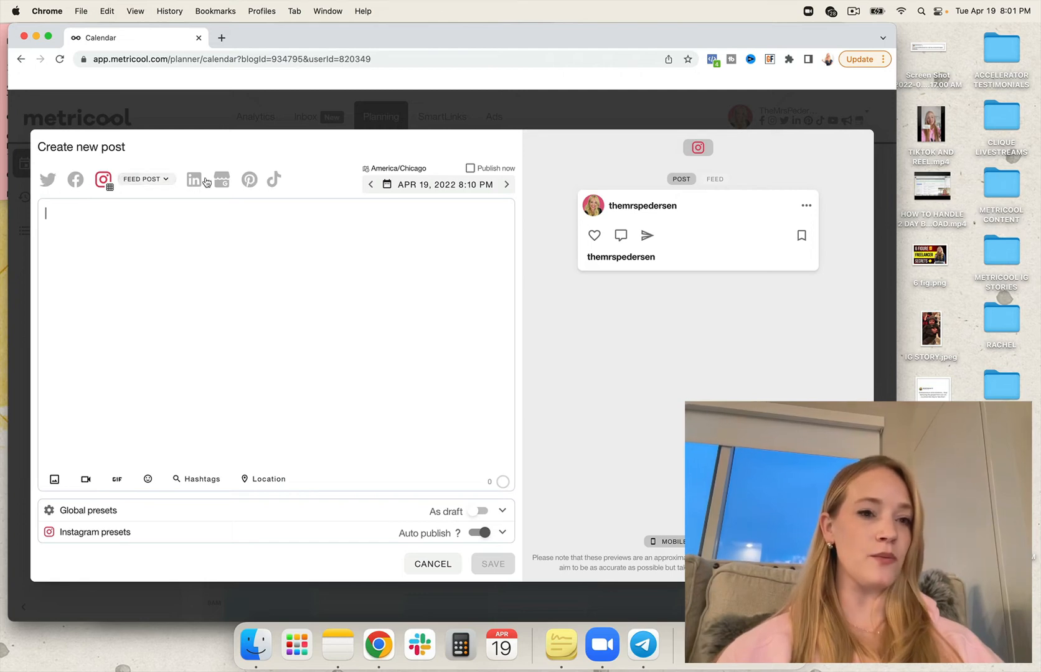
Target the post to Facebook and attach the tweet screenshot as its image
left_click(75, 179)
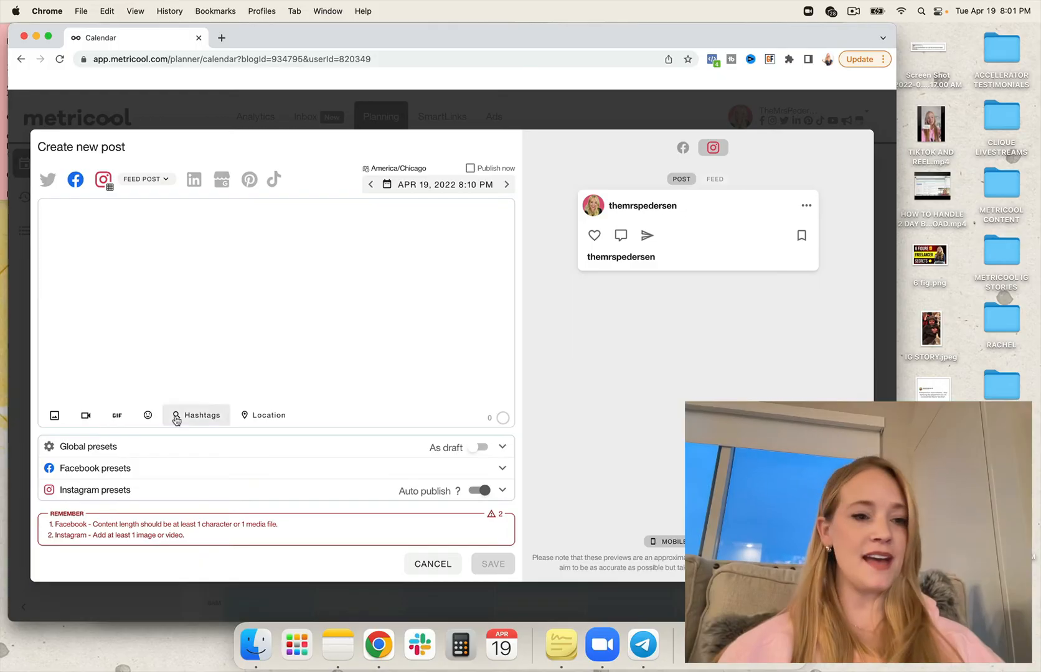
left_click(55, 415)
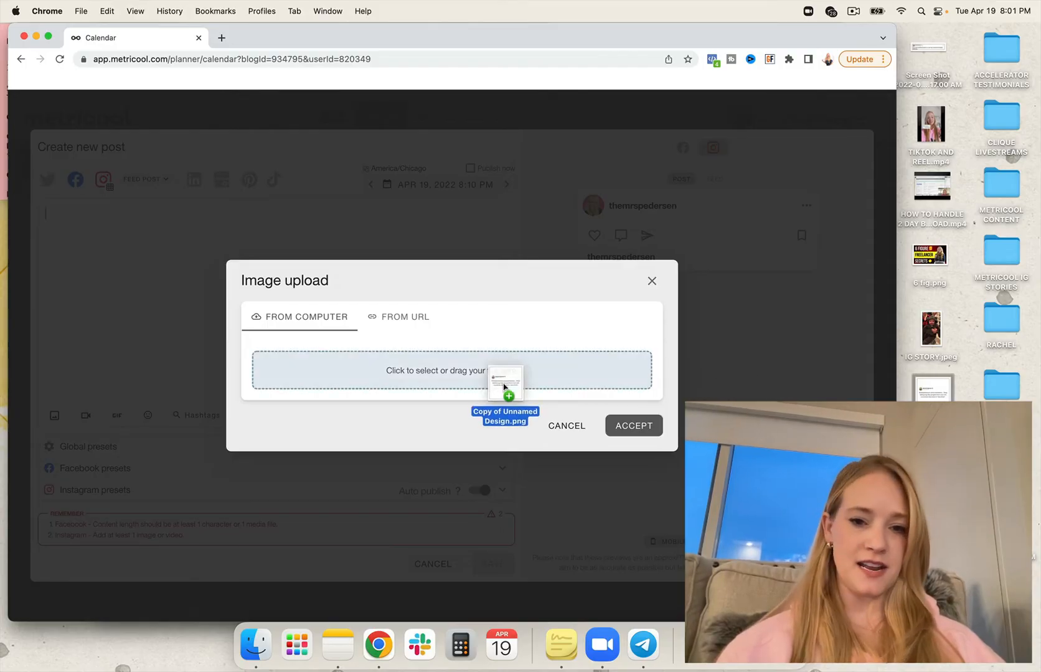
left_click(634, 426)
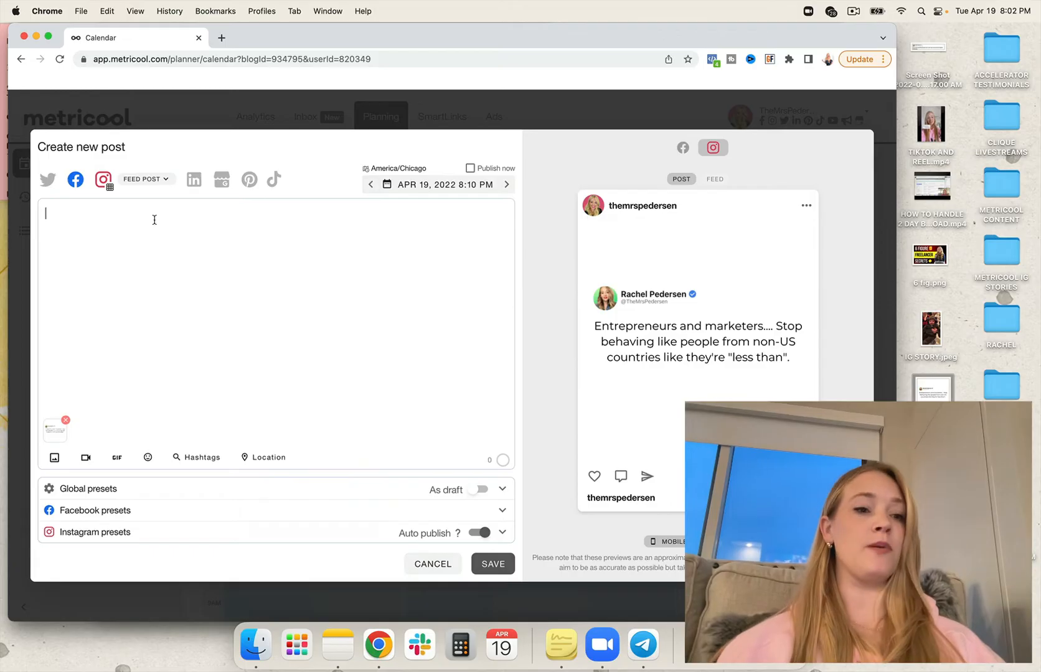
mouse_move(147, 221)
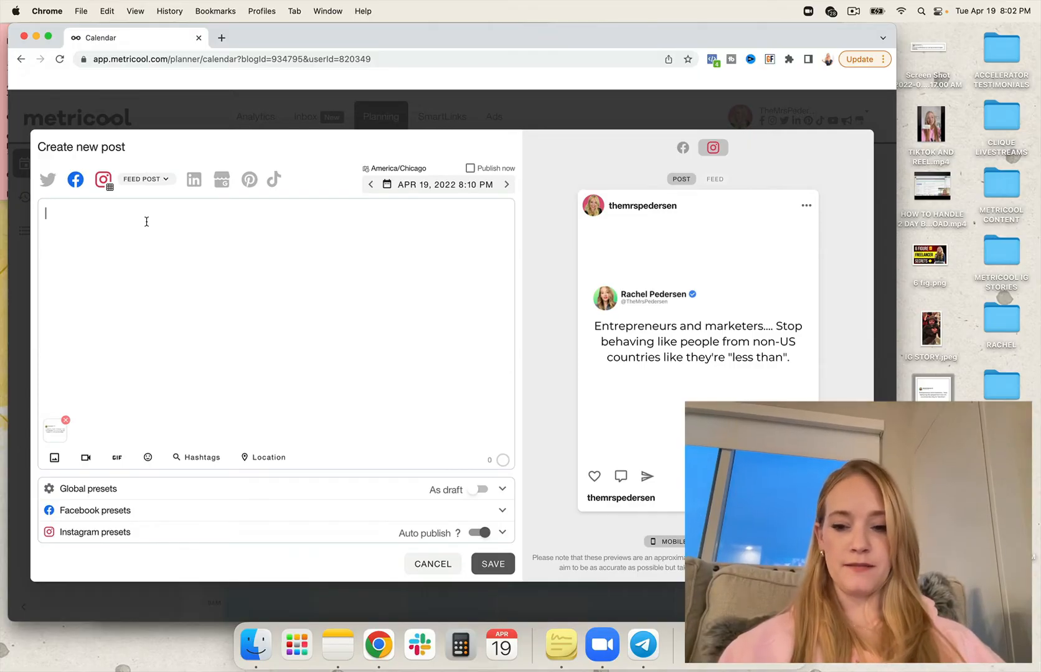
Write a 'Comment bel...!!' caption, then clear it again
type("Comment below if you agree")
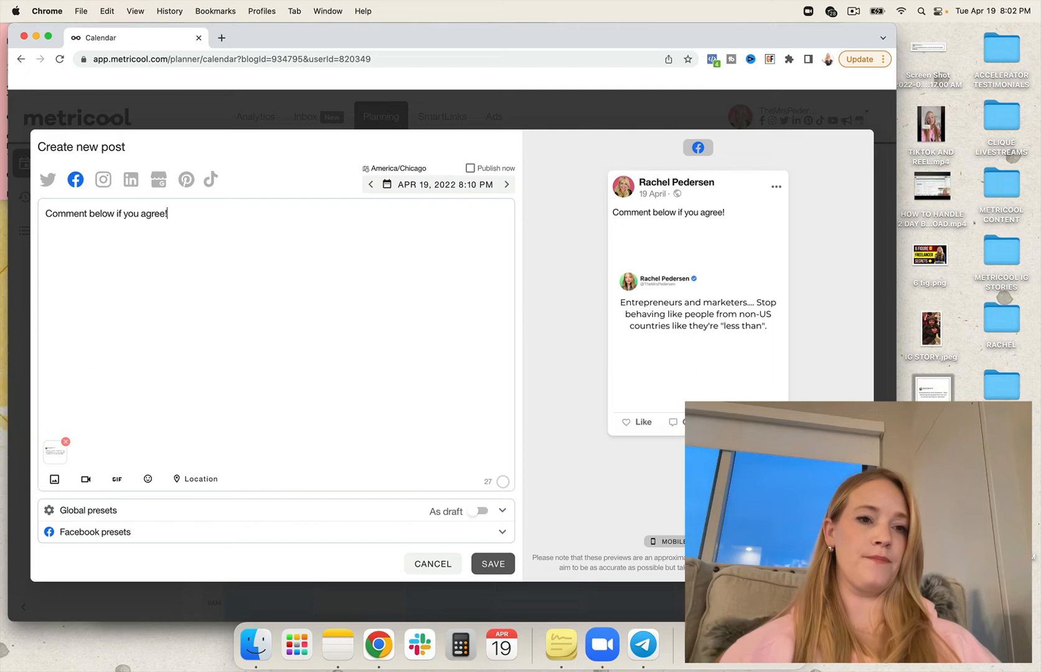
type("!!")
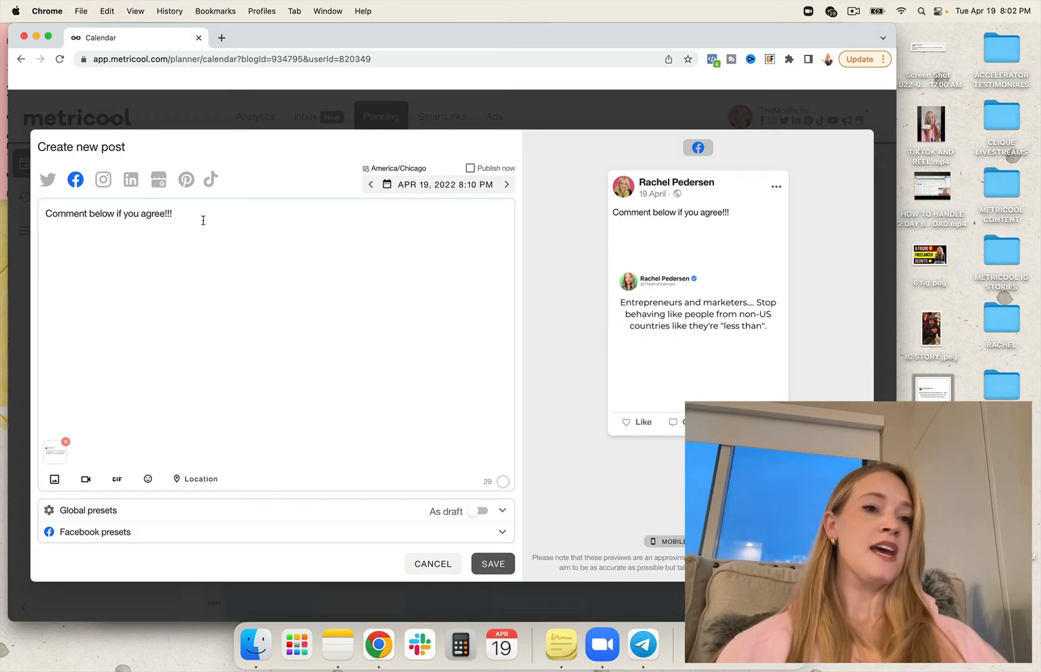
triple_click(107, 213)
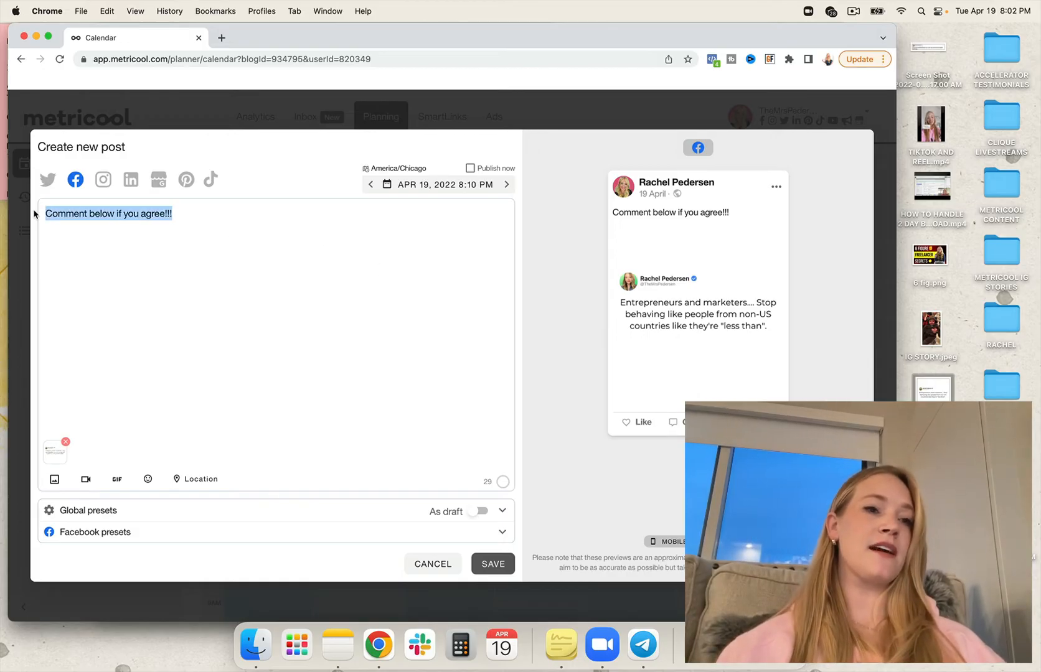
key("Delete")
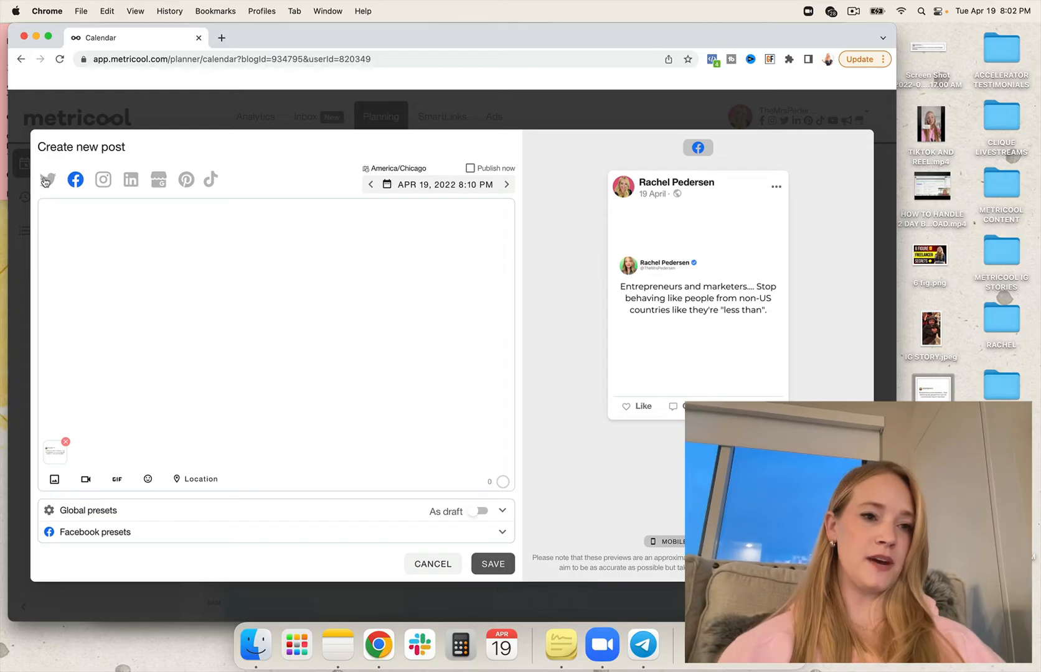
Add Twitter, write the tweet about entrepreneurs and people from other countries being LESS THAN, then clear it
left_click(46, 179)
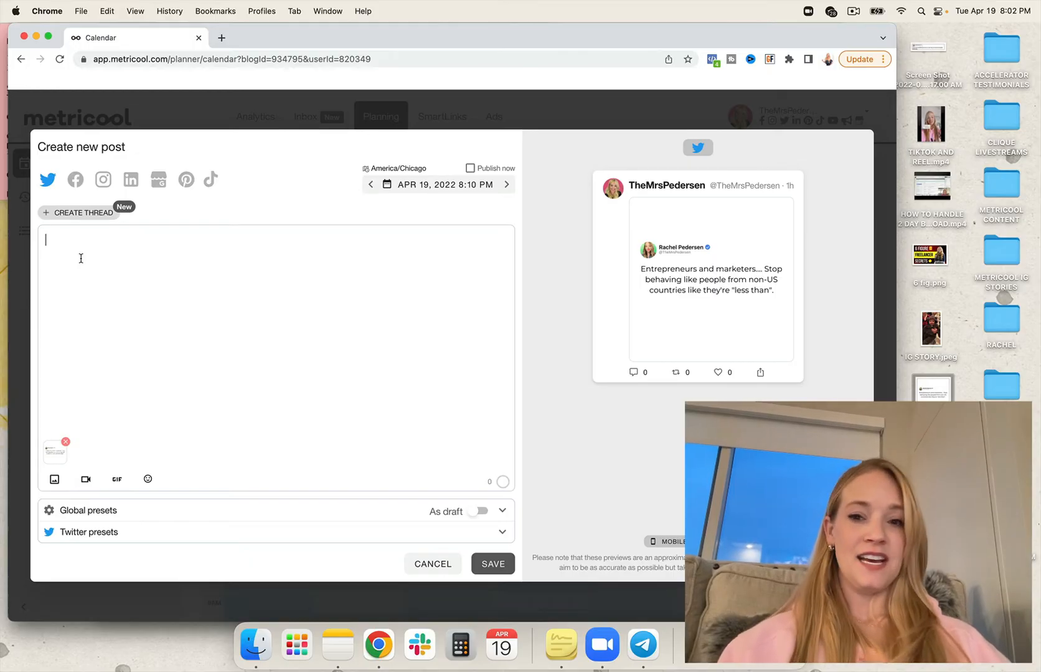
type("Entrepreneurs and marketers... Stop acting l")
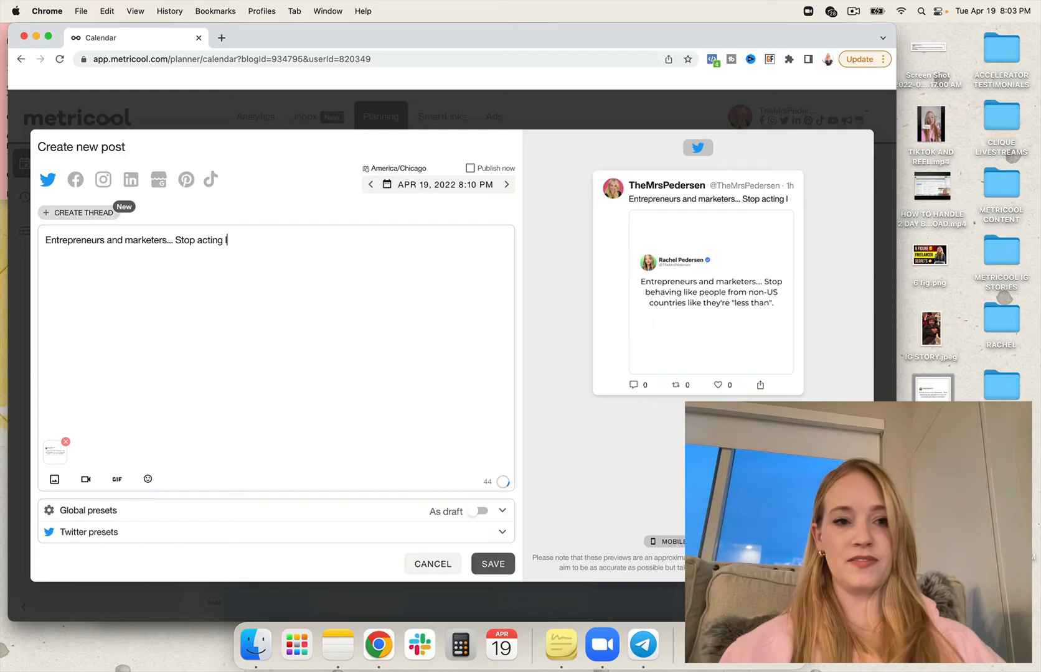
type("ike")
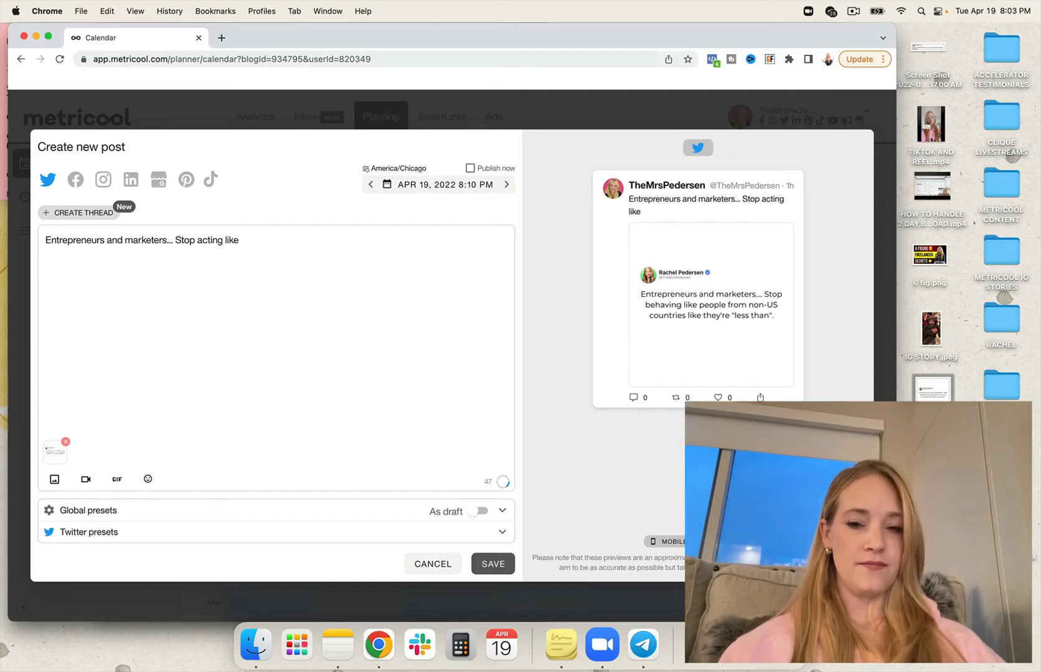
type("people")
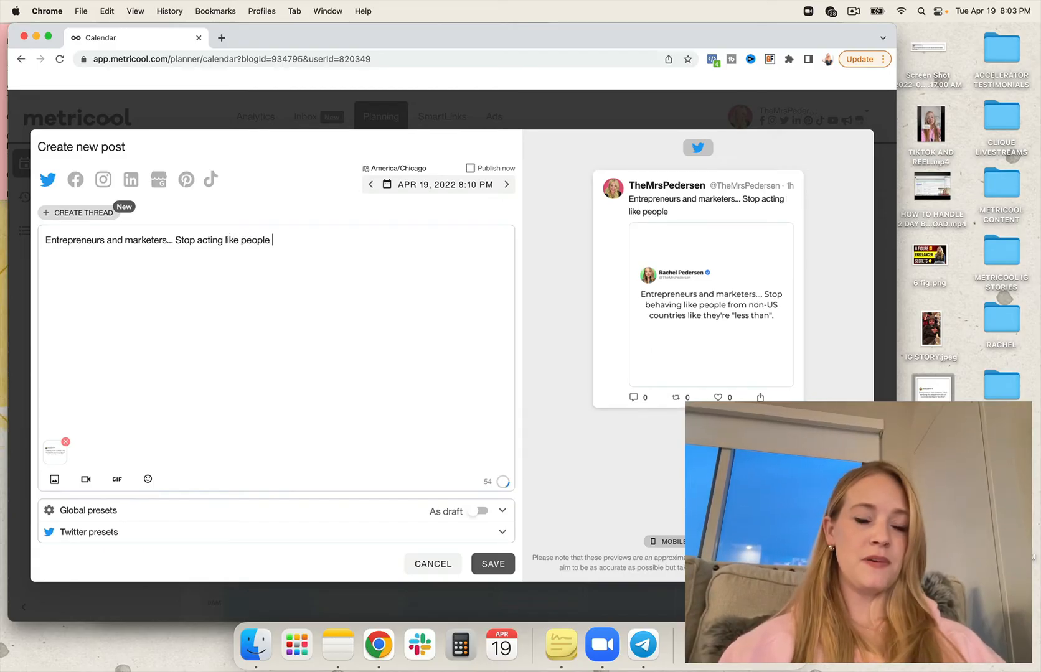
type("from")
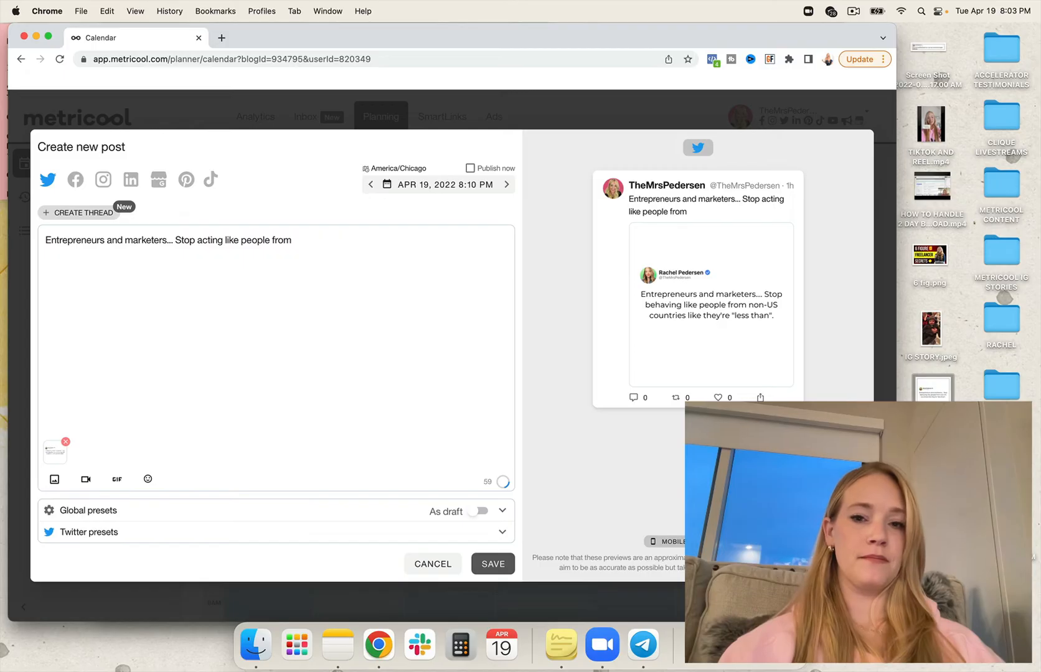
type("other cou")
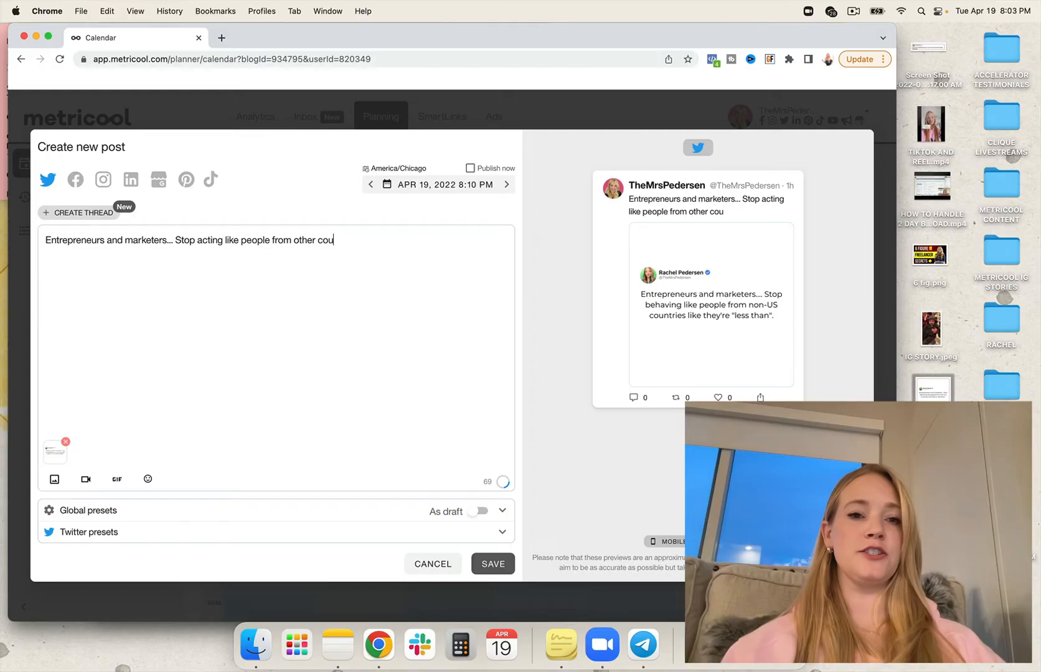
type("ntries are LESS")
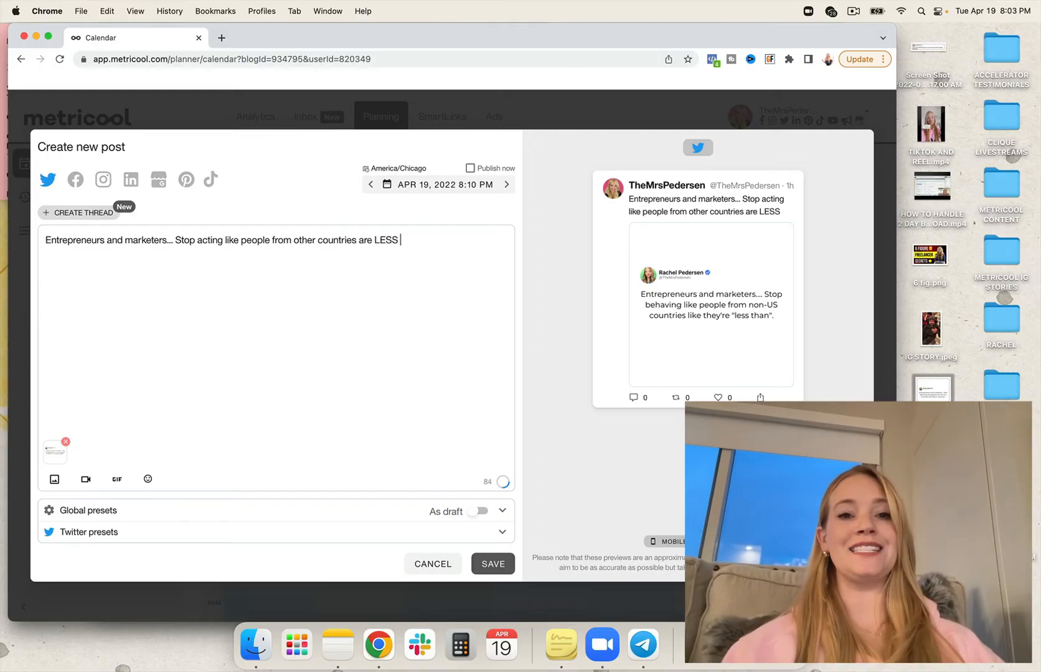
type("THAN.")
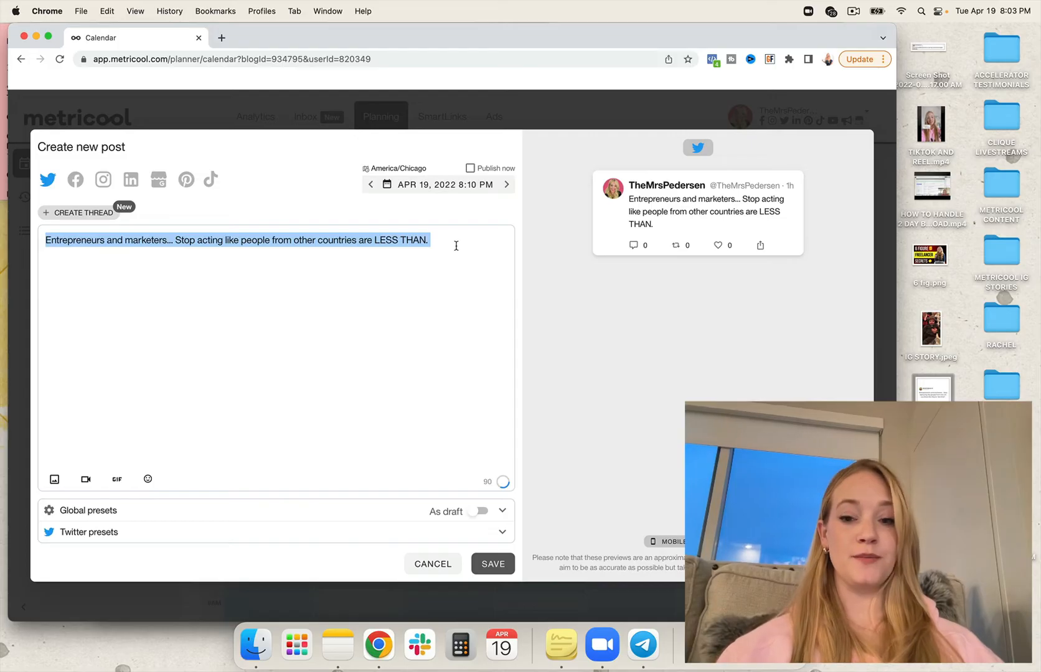
key("Delete")
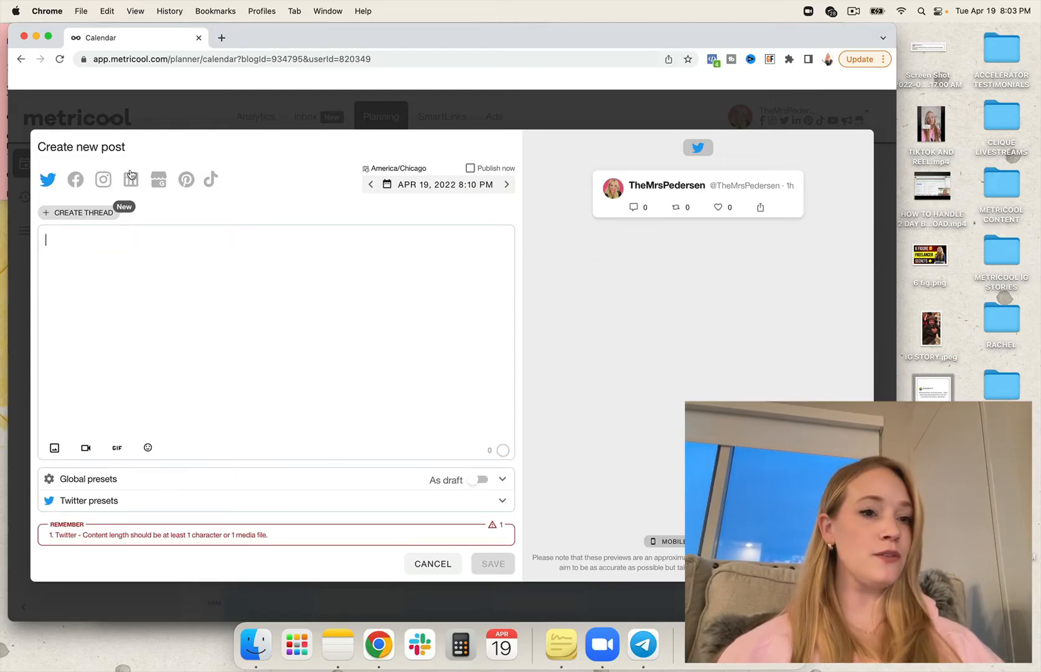
Switch the post to an Instagram story instead of Twitter and add the IG STORY image
left_click(102, 179)
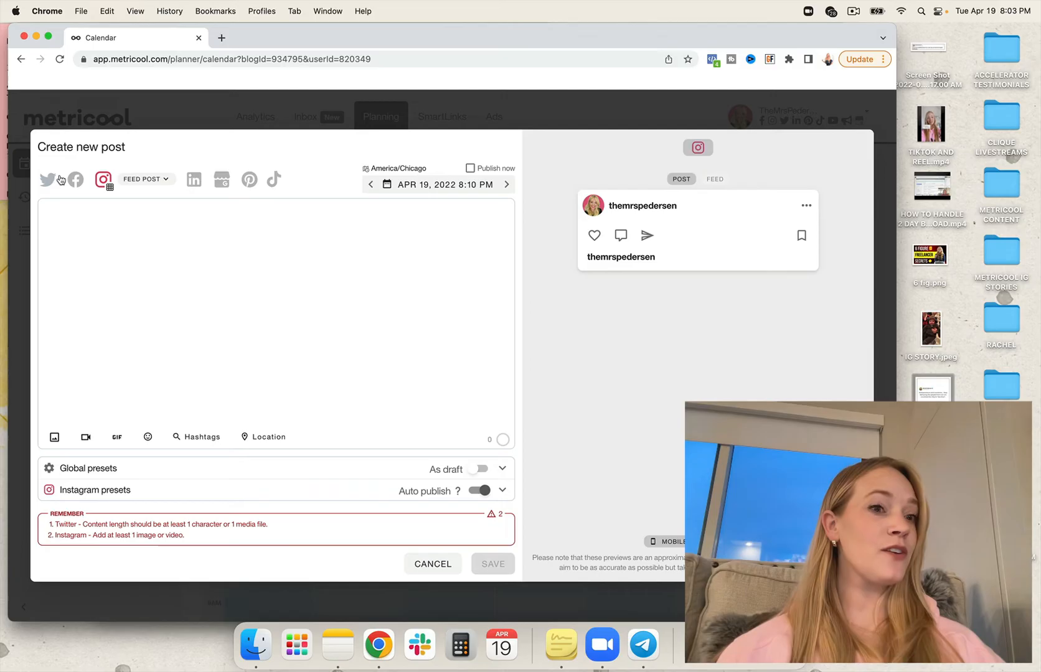
left_click(147, 178)
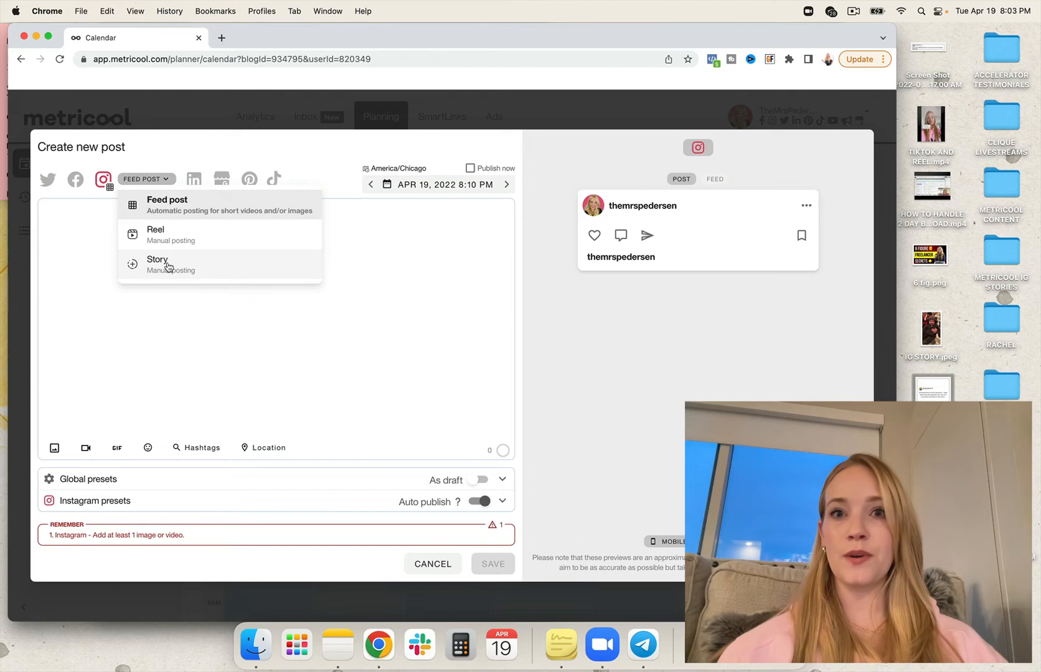
mouse_move(163, 271)
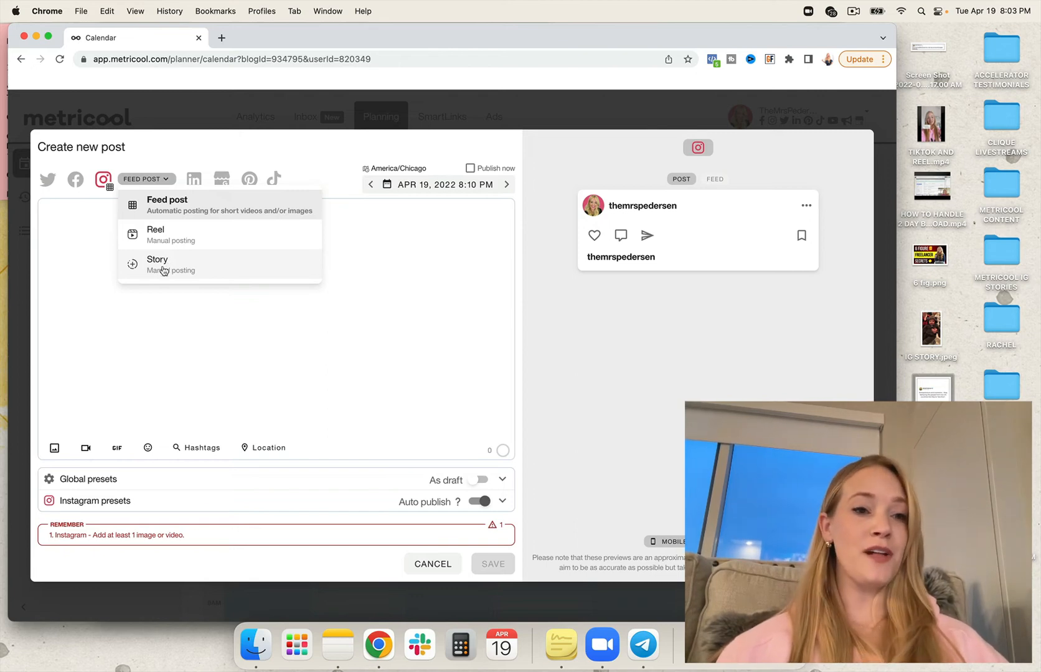
mouse_move(180, 220)
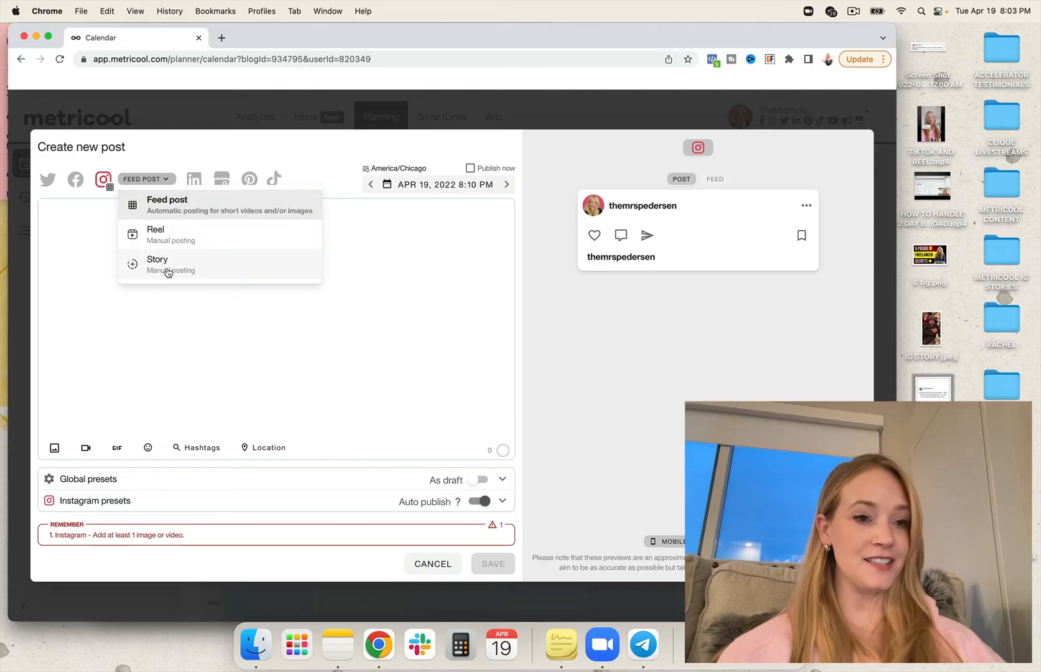
left_click(157, 264)
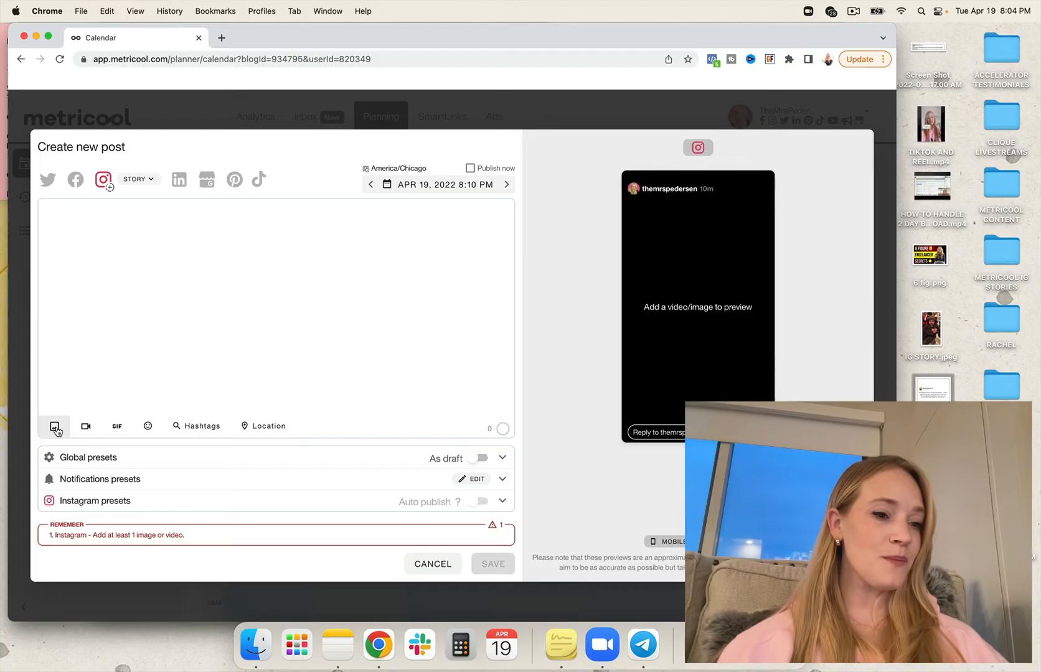
left_click(55, 426)
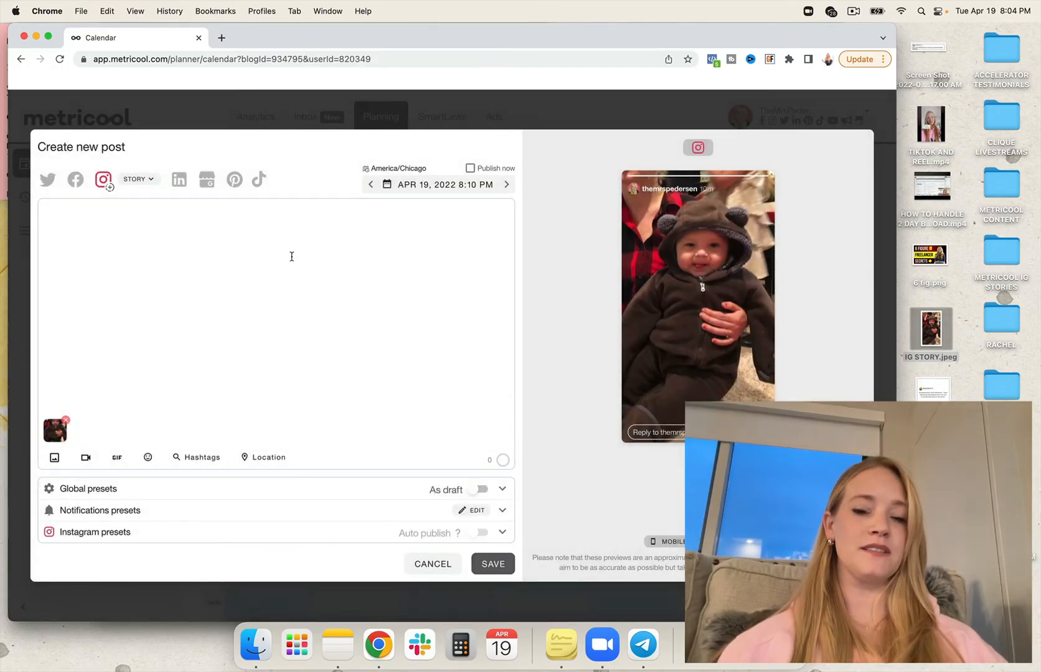
type("LOOK AT")
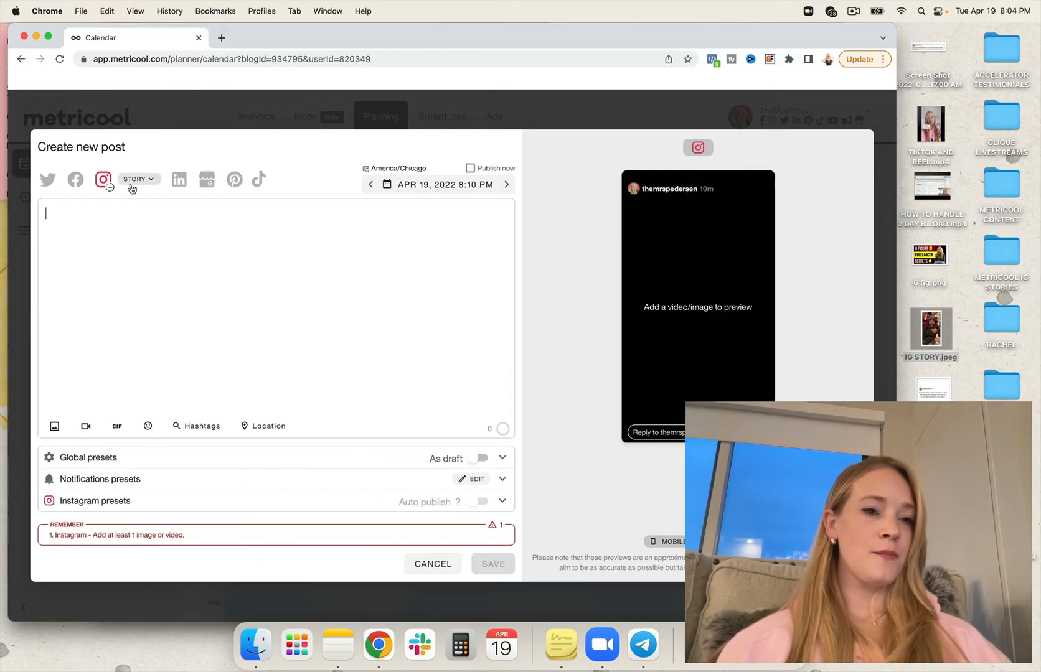
Make the post an Instagram reel with the TIKTOK AND REEL.mp4 video uploaded
left_click(138, 179)
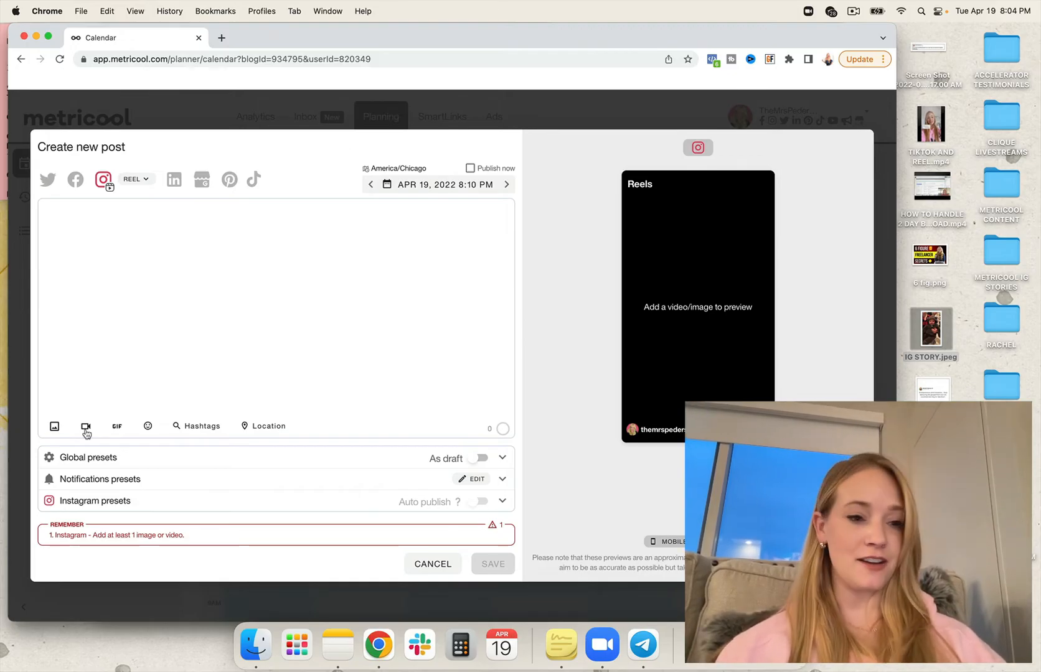
left_click(86, 426)
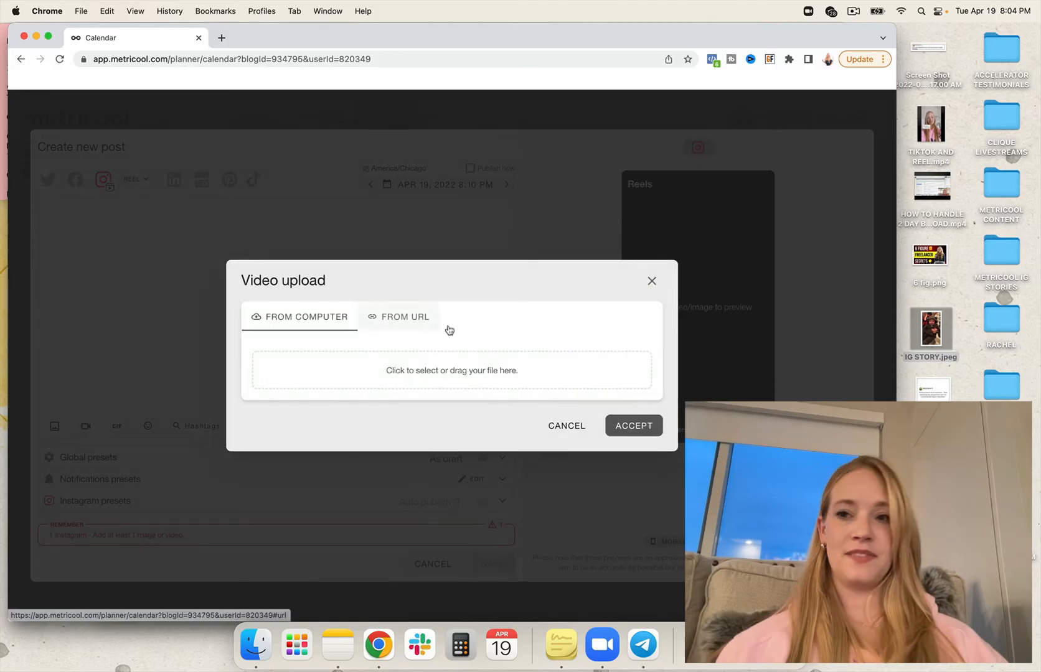
left_click_drag(929, 123, 479, 370)
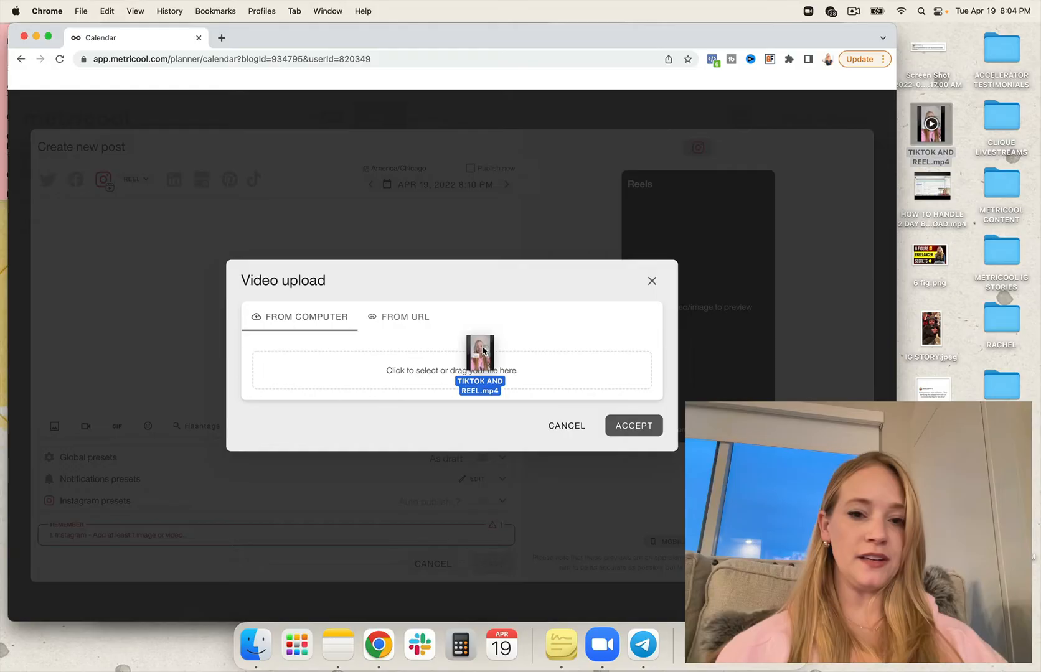
left_click(634, 426)
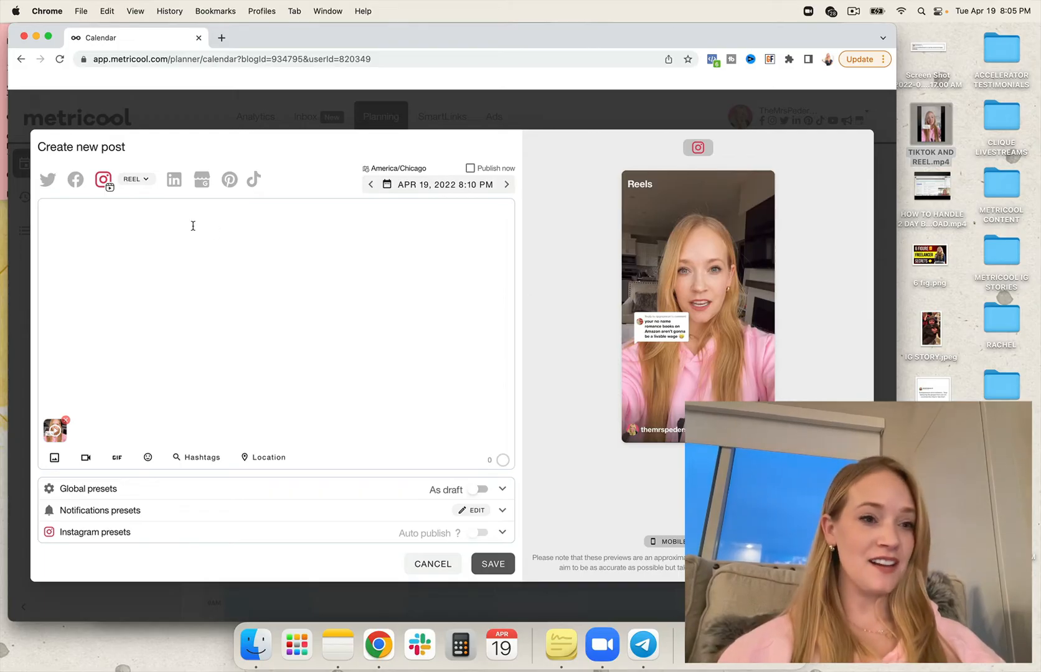
type("0")
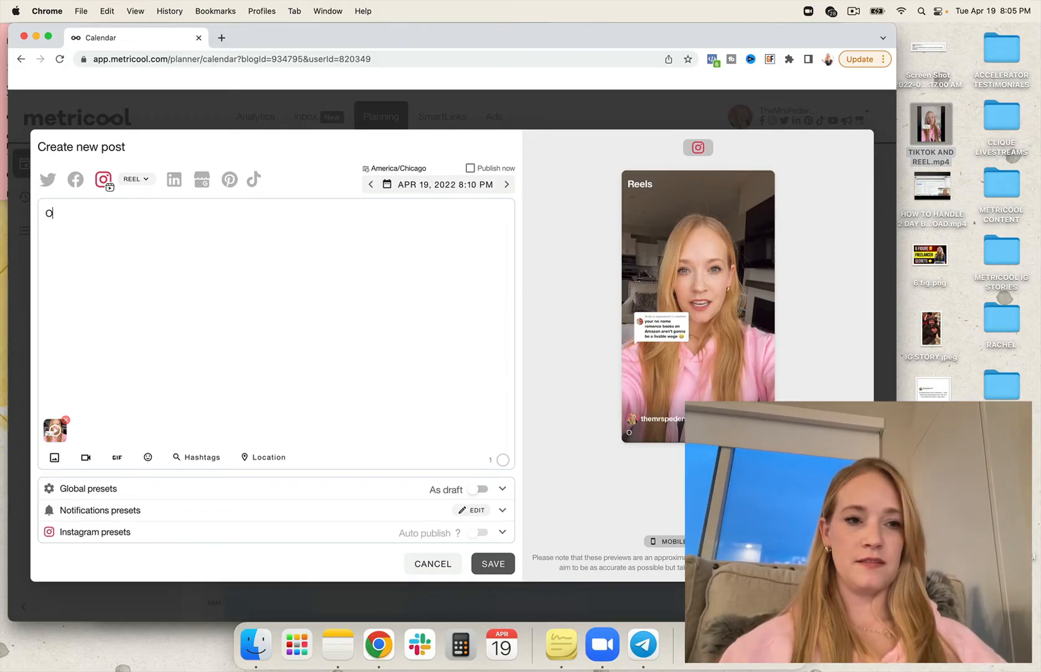
Caption the reel 'Oopsies, I went off a bit. But I stand by every word.'
type("Oopsies, I went off a bit. But I stan")
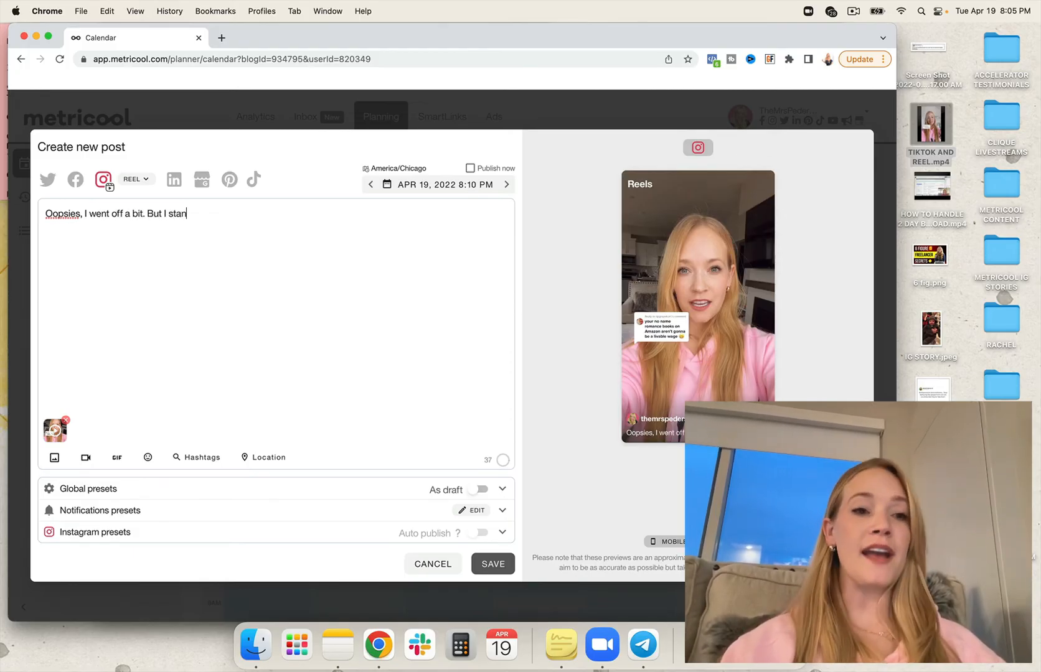
type("d by every word.")
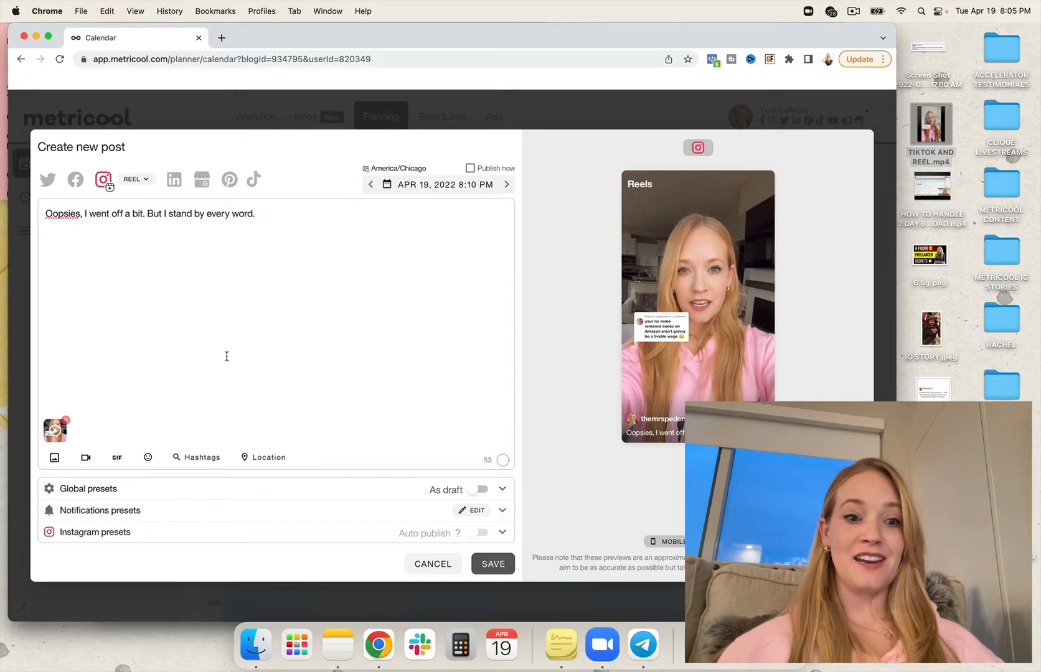
left_click(202, 457)
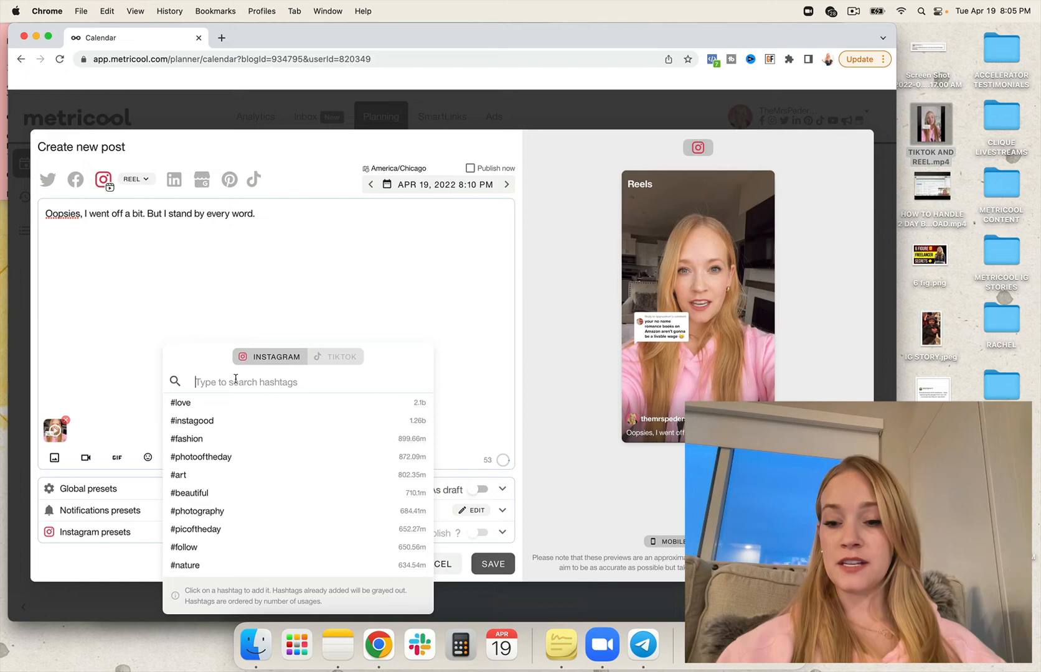
mouse_move(326, 357)
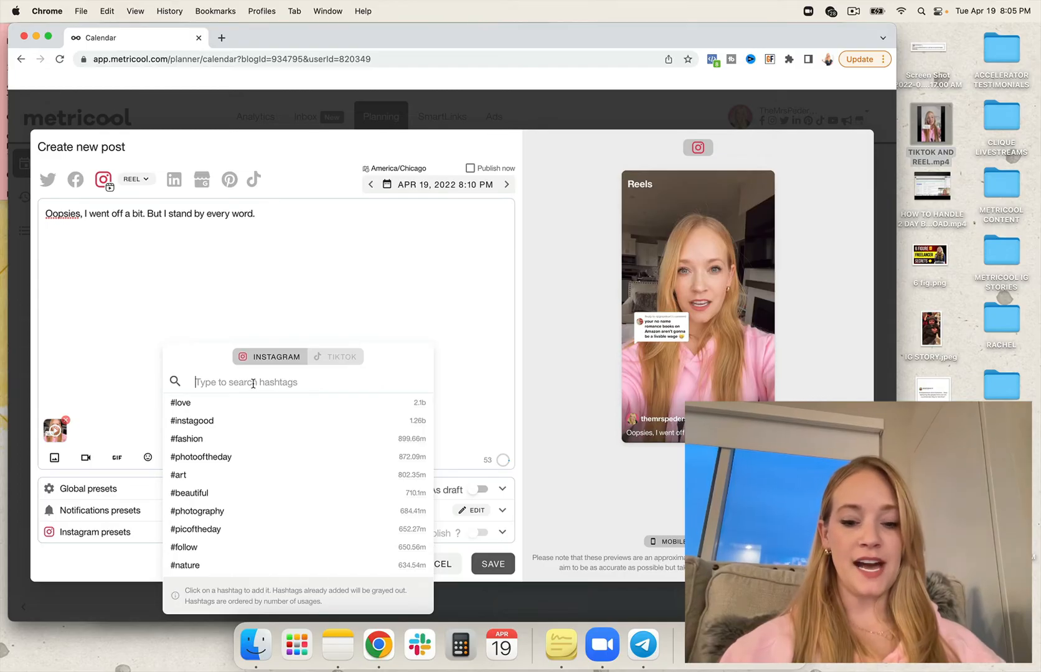
Add #femalebusinessowner, #femalebusinessowners, #femalebusinessownersrock and #femalebusinessownerlife from the hashtag search
type("femalebusinessowner")
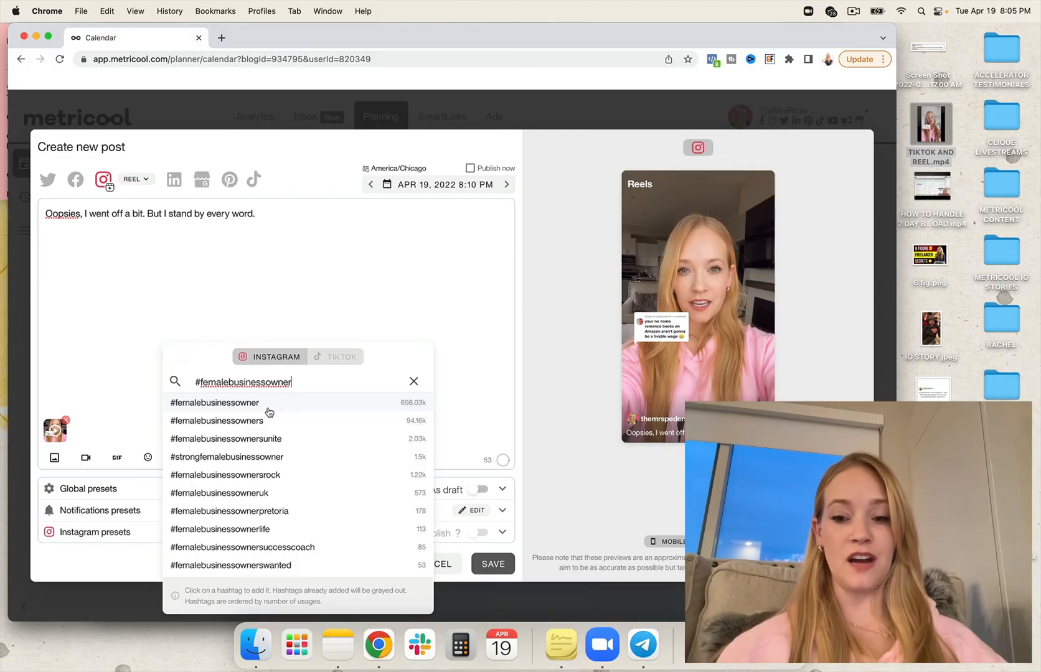
left_click(214, 402)
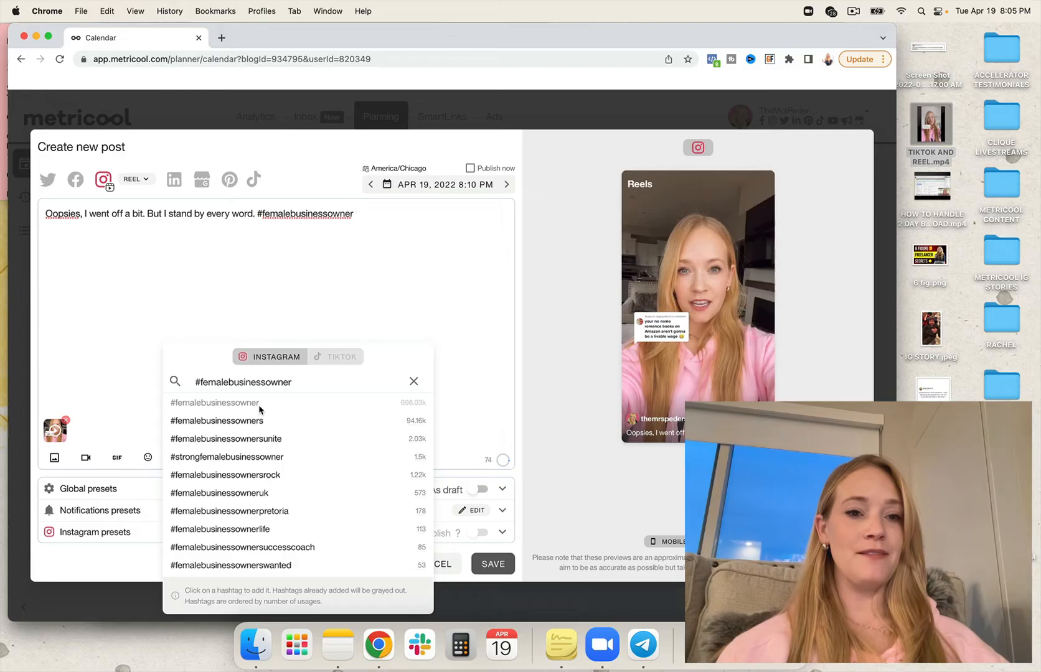
left_click(217, 419)
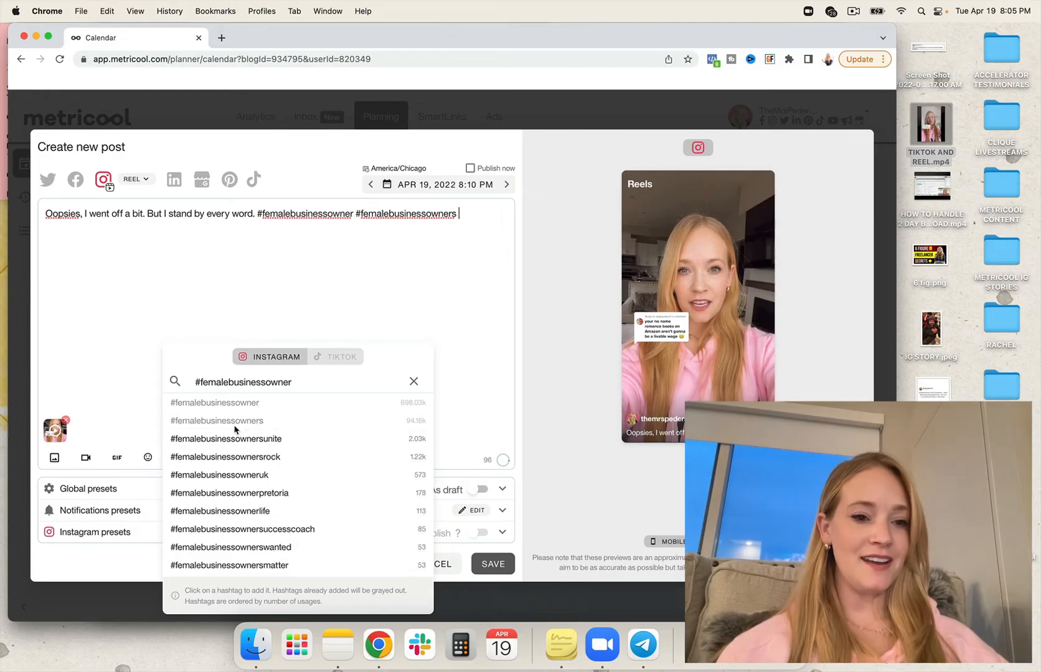
left_click(224, 457)
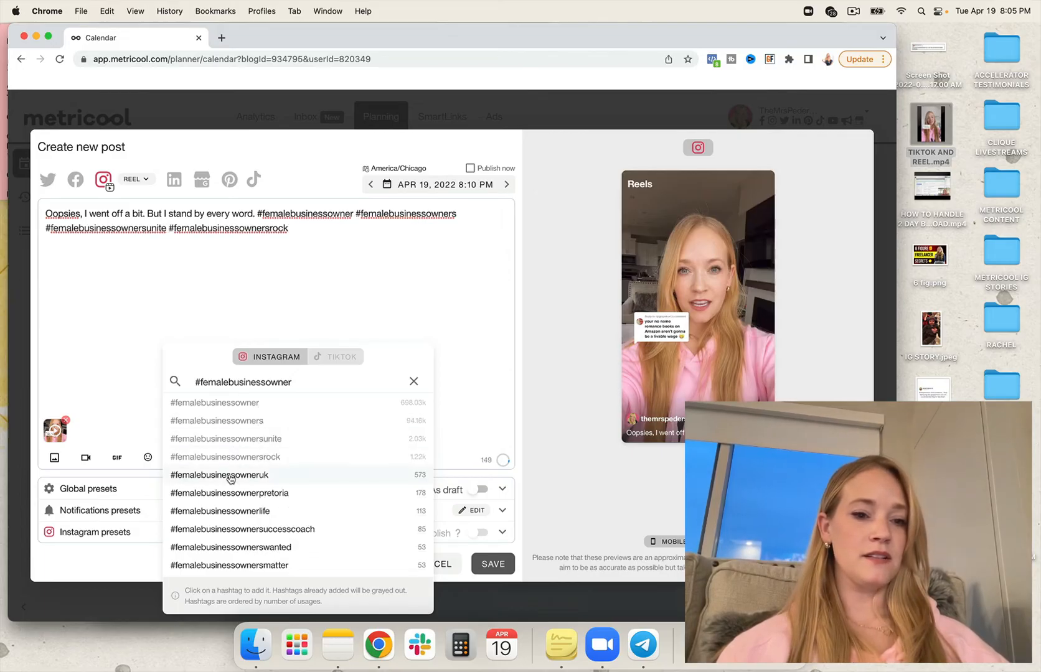
left_click(219, 474)
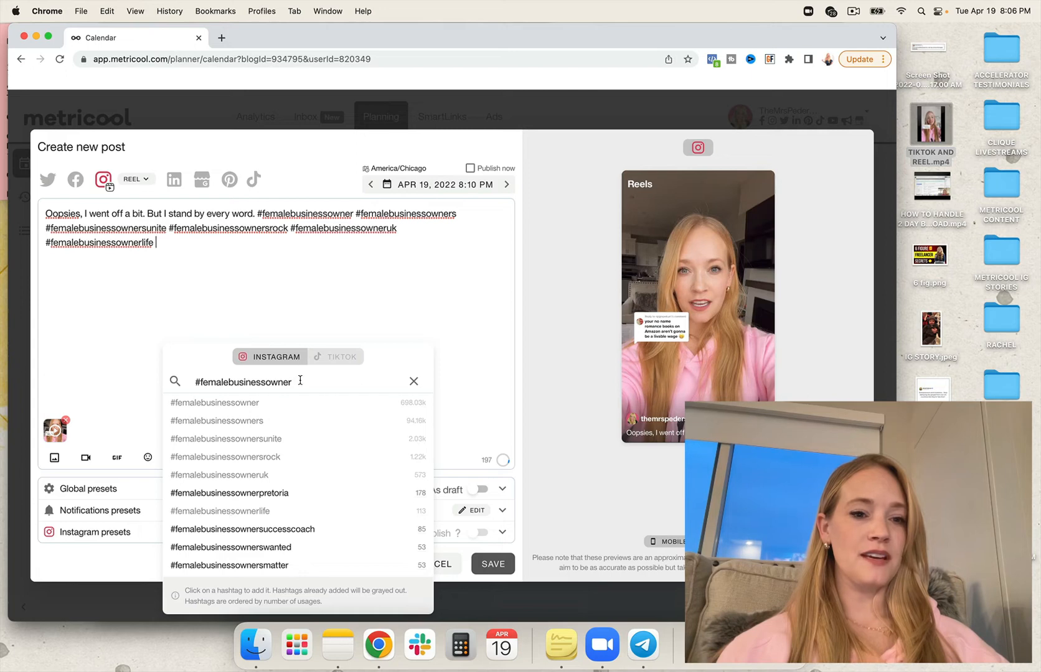
Search '#femaleceo' and add it and the next suggestion to the caption
double_click(244, 381)
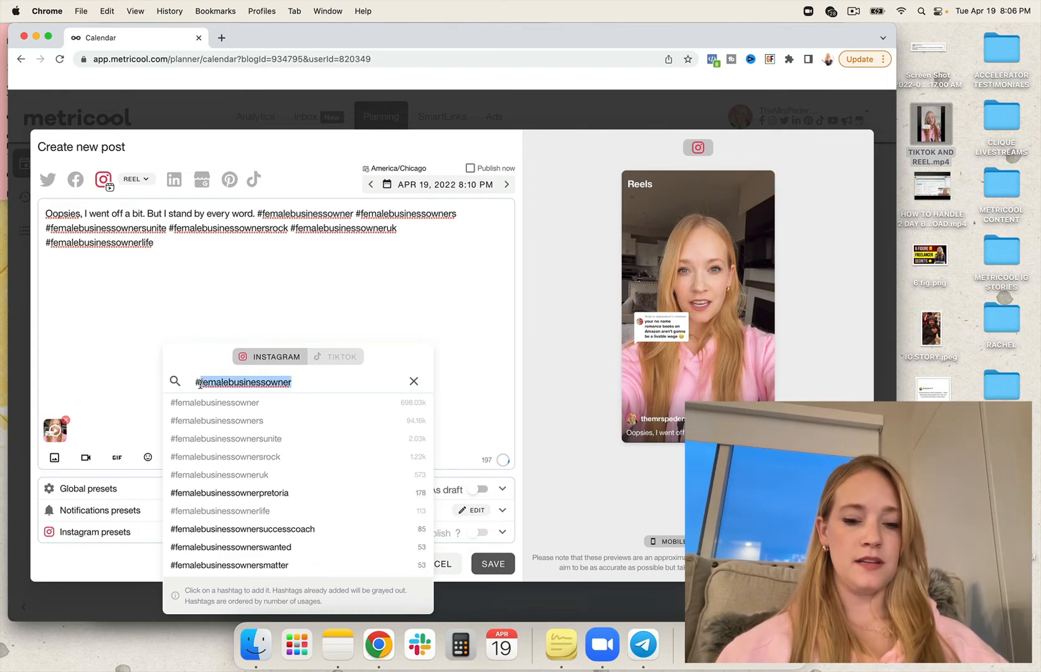
type("#femaleceo")
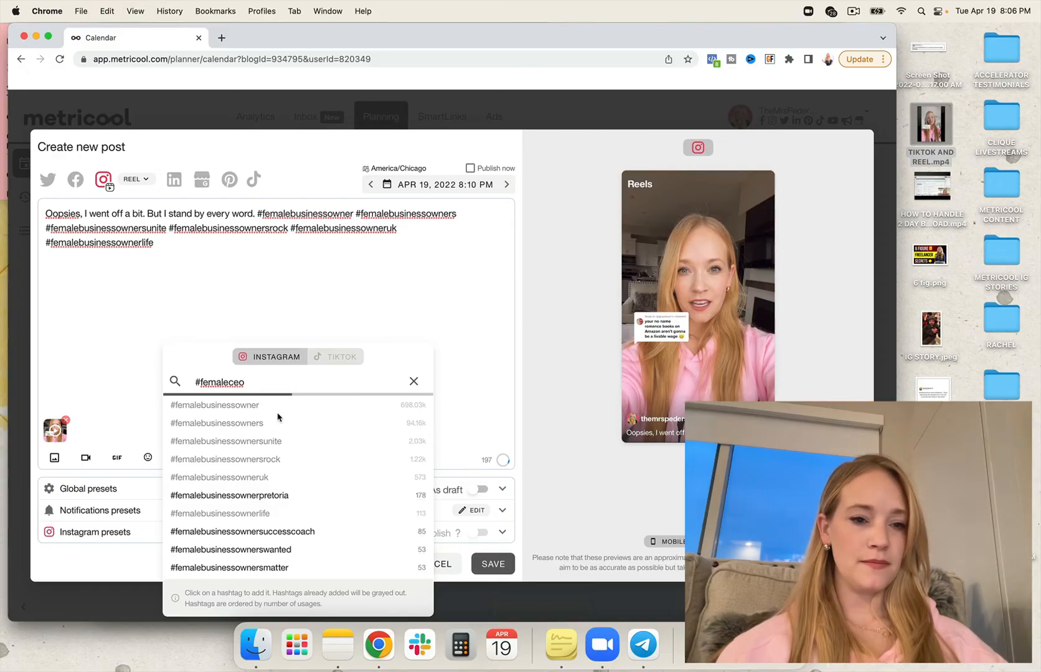
mouse_move(281, 382)
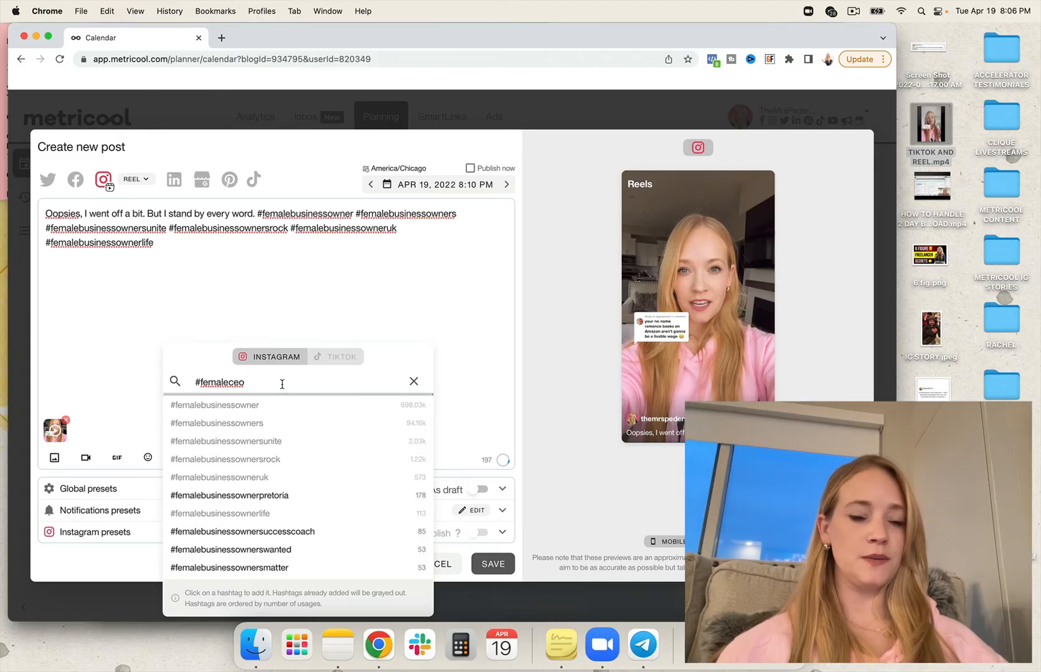
left_click(193, 402)
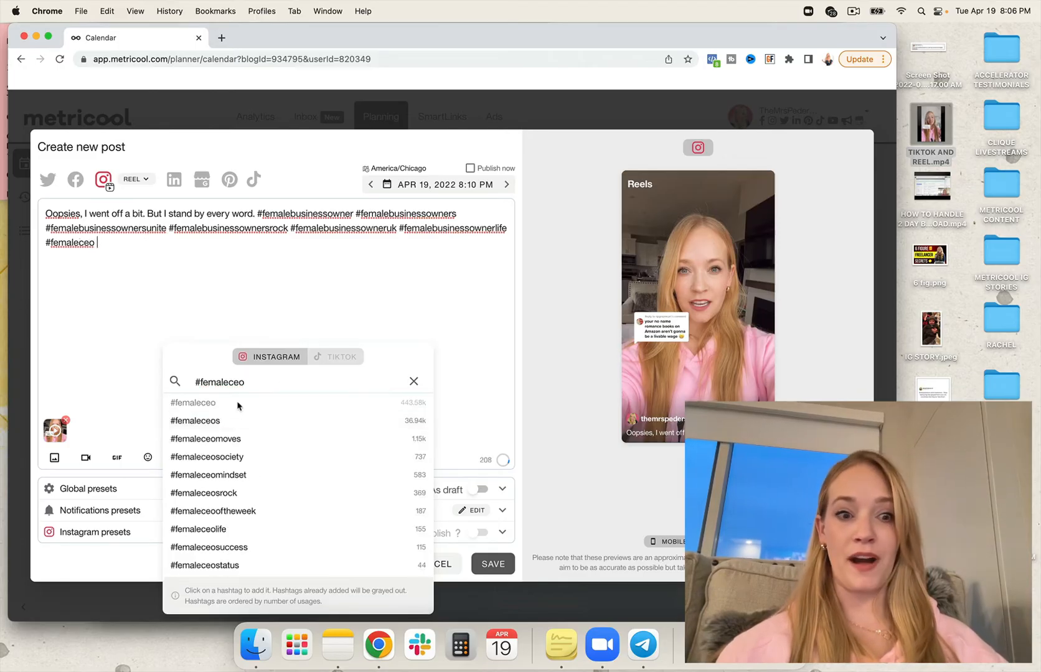
left_click(194, 421)
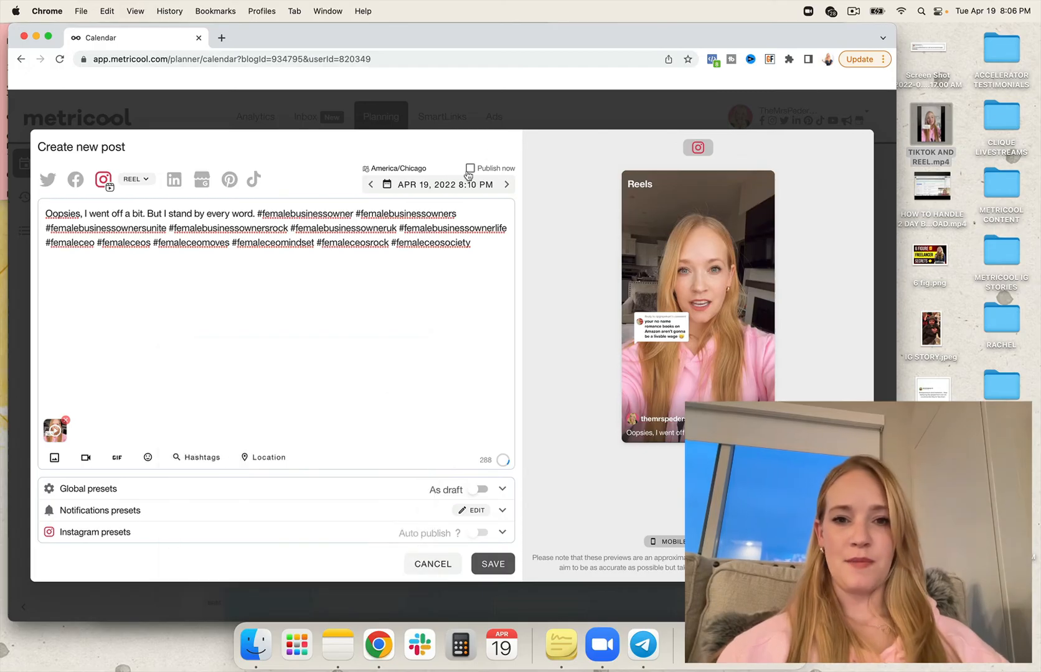
Set the post to publish now and target TikTok instead of Instagram
left_click(471, 168)
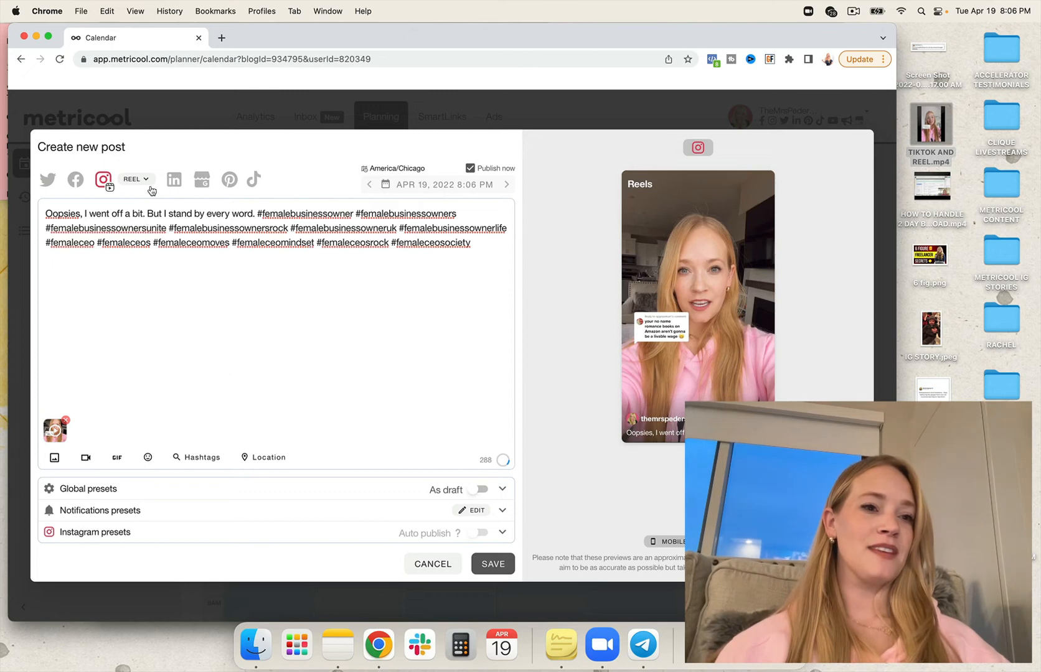
mouse_move(255, 181)
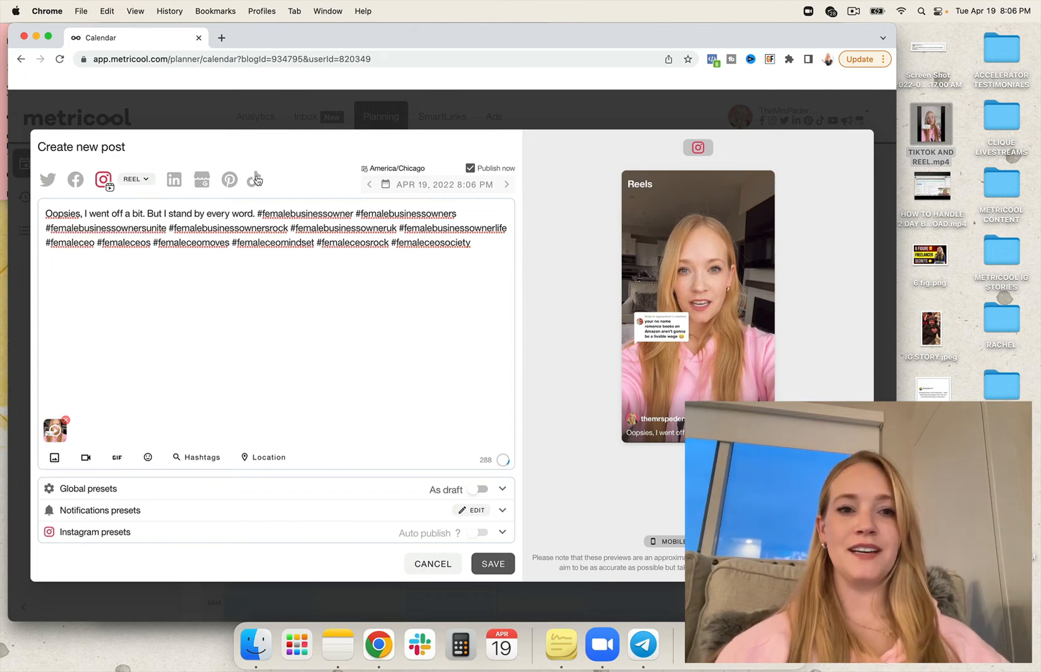
left_click(254, 180)
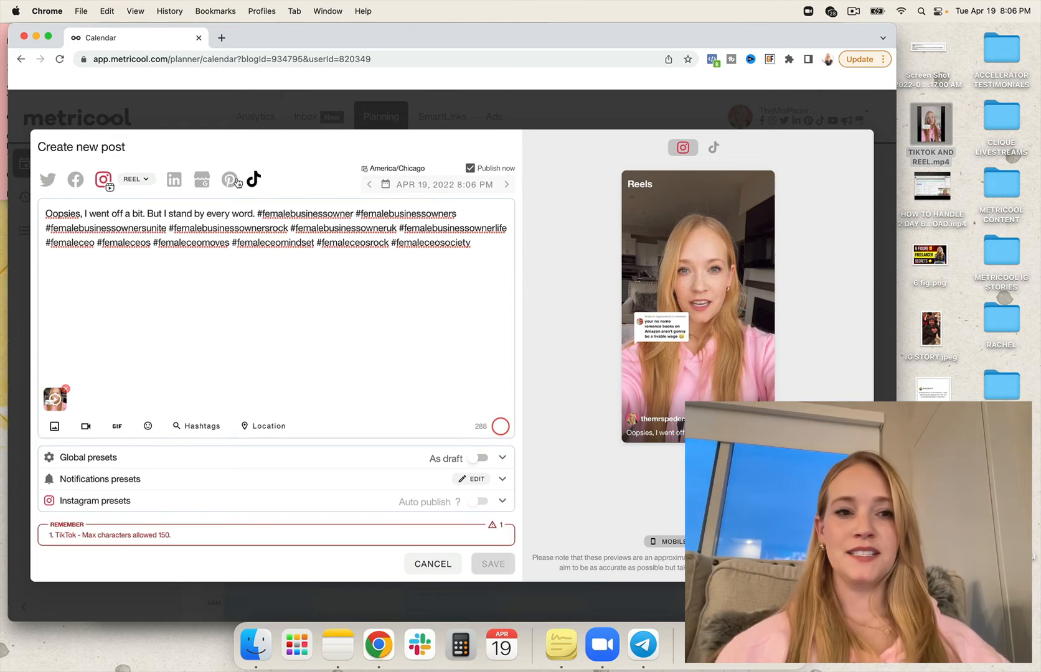
left_click(253, 179)
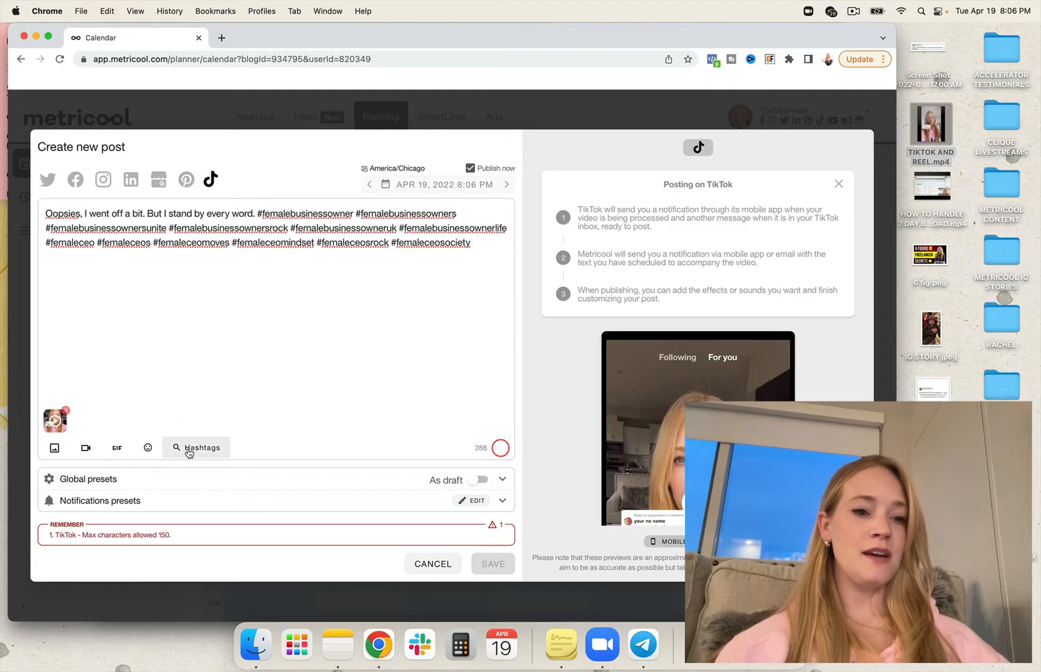
Add #femaleentrepreneursunite, #femaleentrepreneurstyle and #femaleentrepreneurstories from a 'femaleentrepreneur' hashtag search
left_click(196, 447)
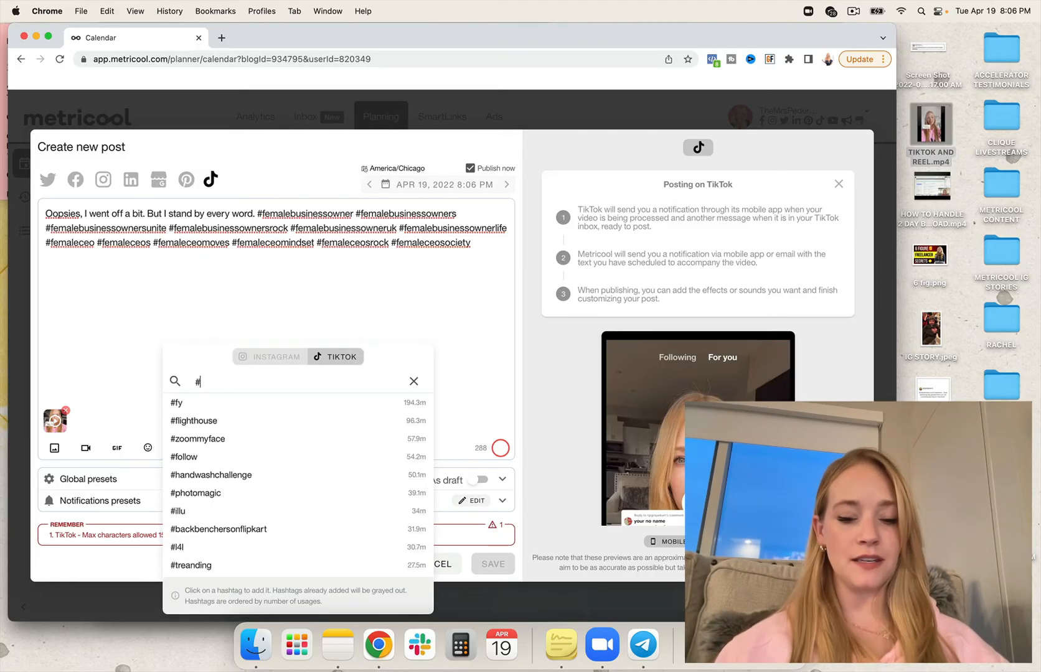
type("female")
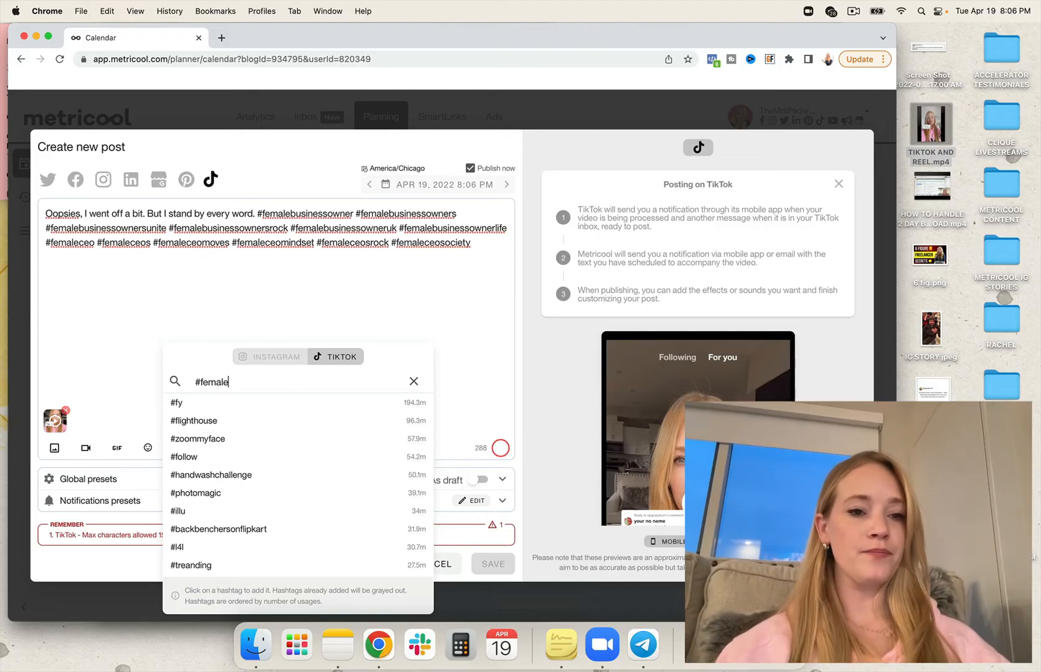
type("ntrepreneur")
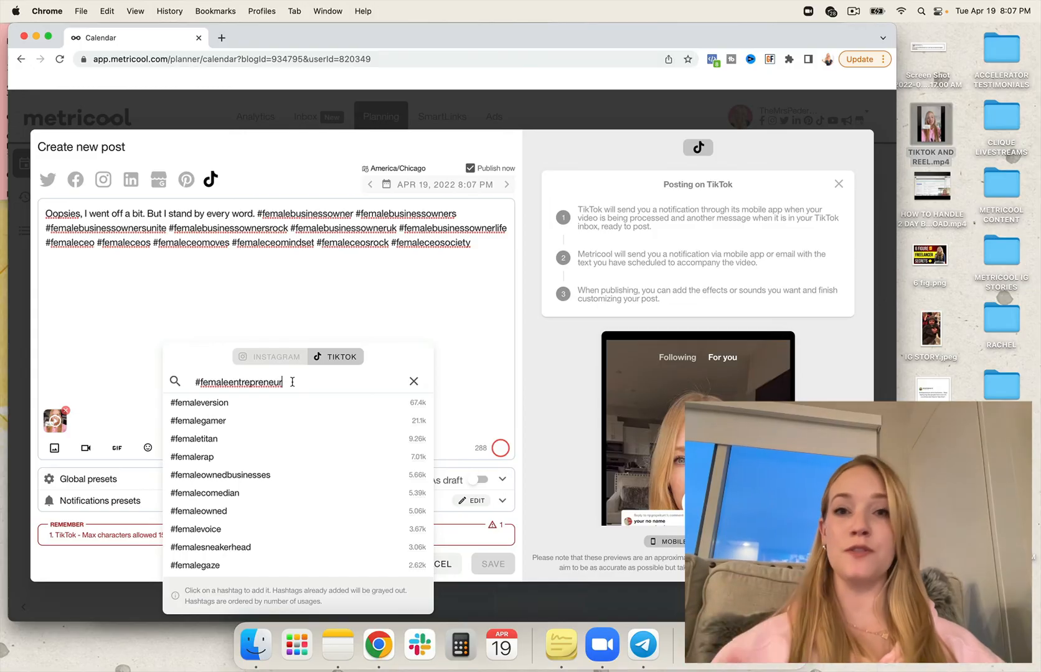
mouse_move(242, 409)
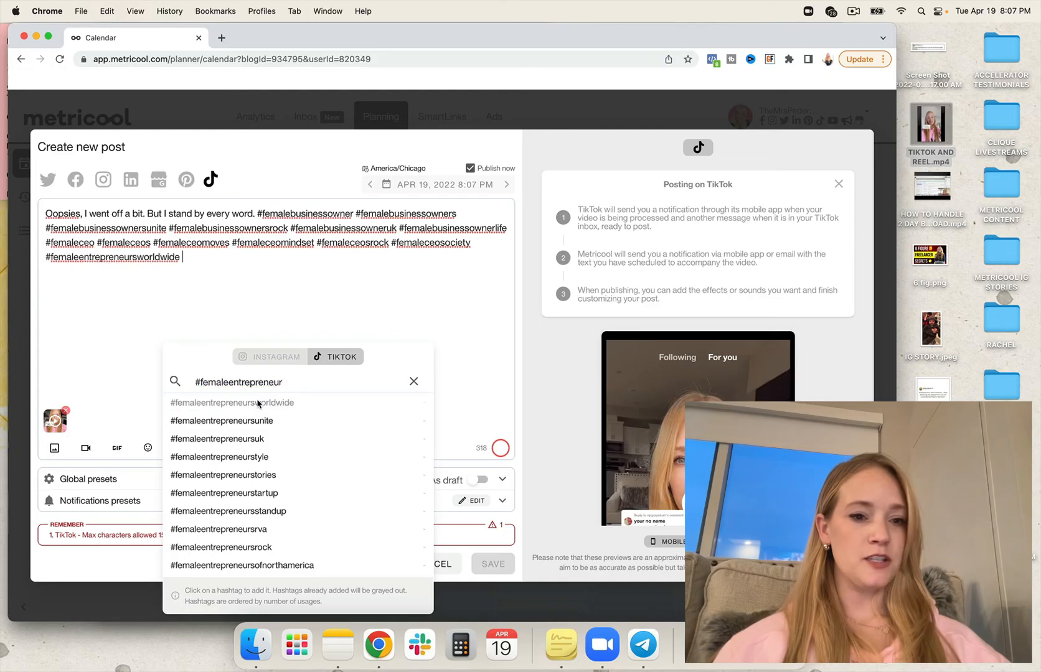
left_click(222, 421)
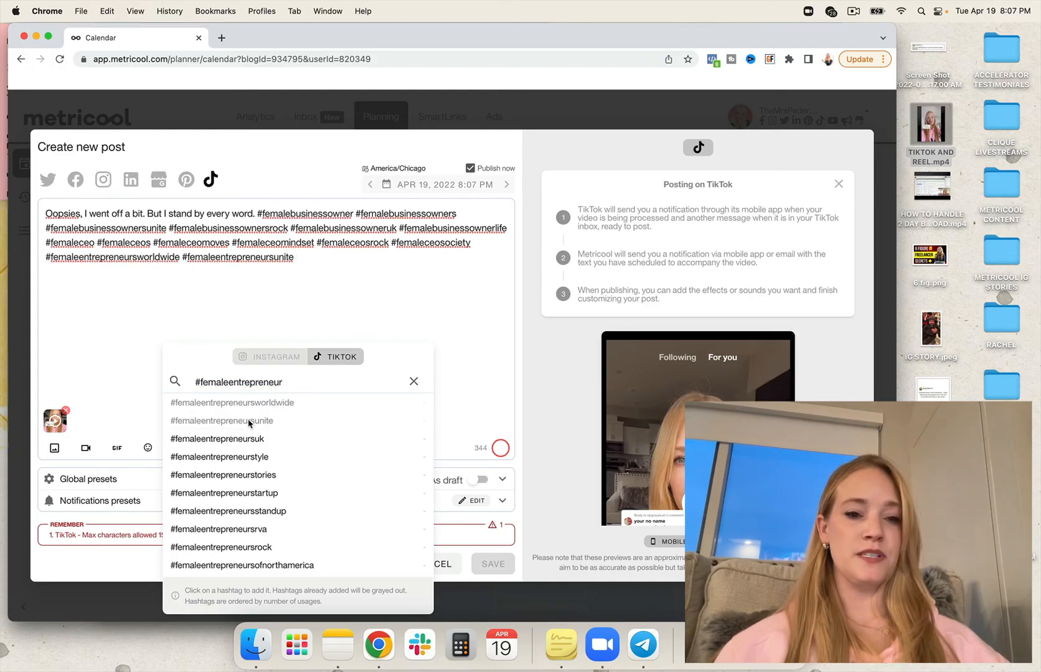
left_click(219, 457)
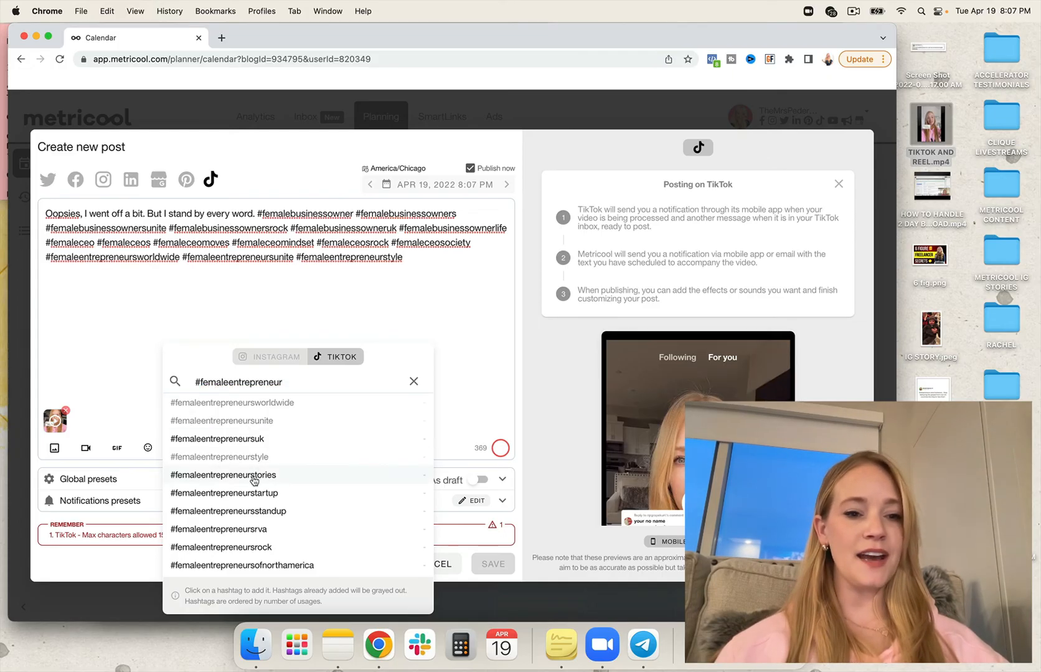
left_click(223, 475)
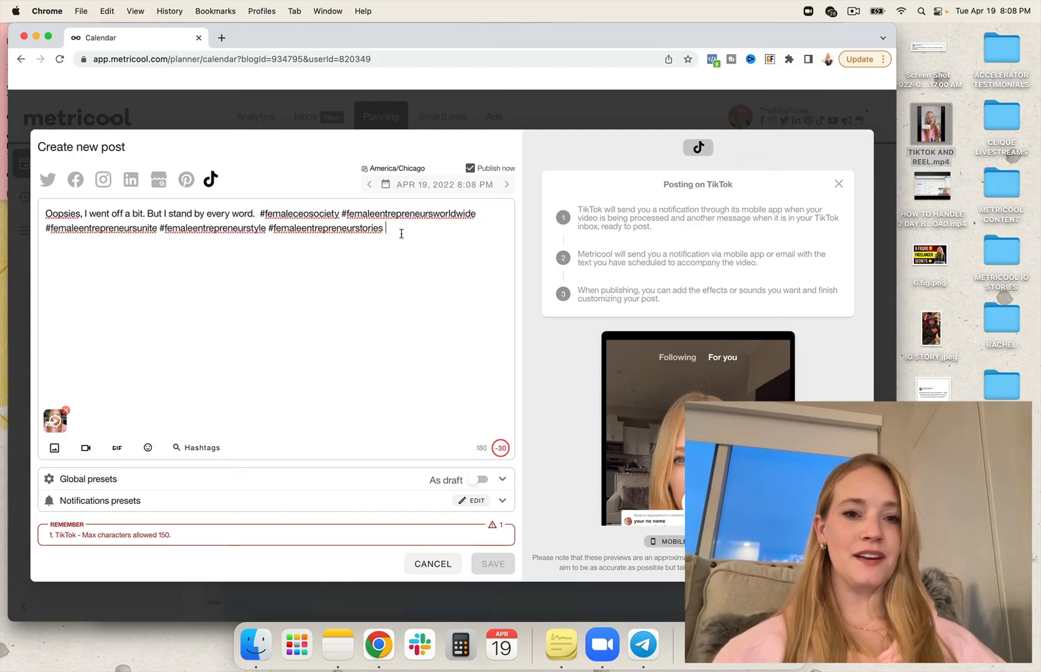
Trim the last hashtag so the TikTok caption fits, save it, and start a new LinkedIn post
key("Backspace")
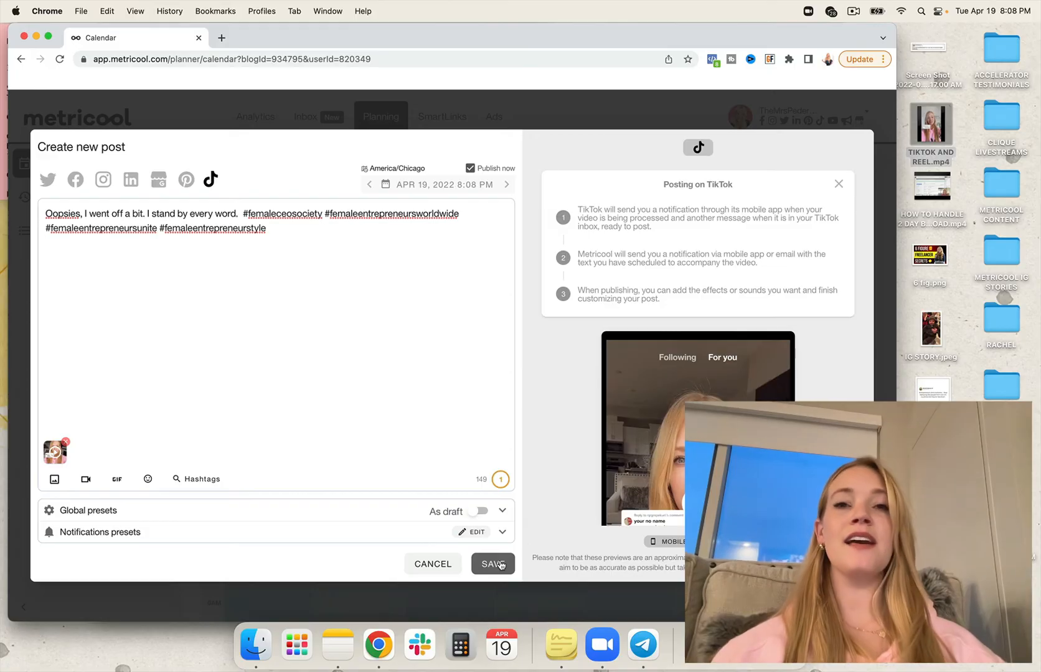
mouse_move(480, 423)
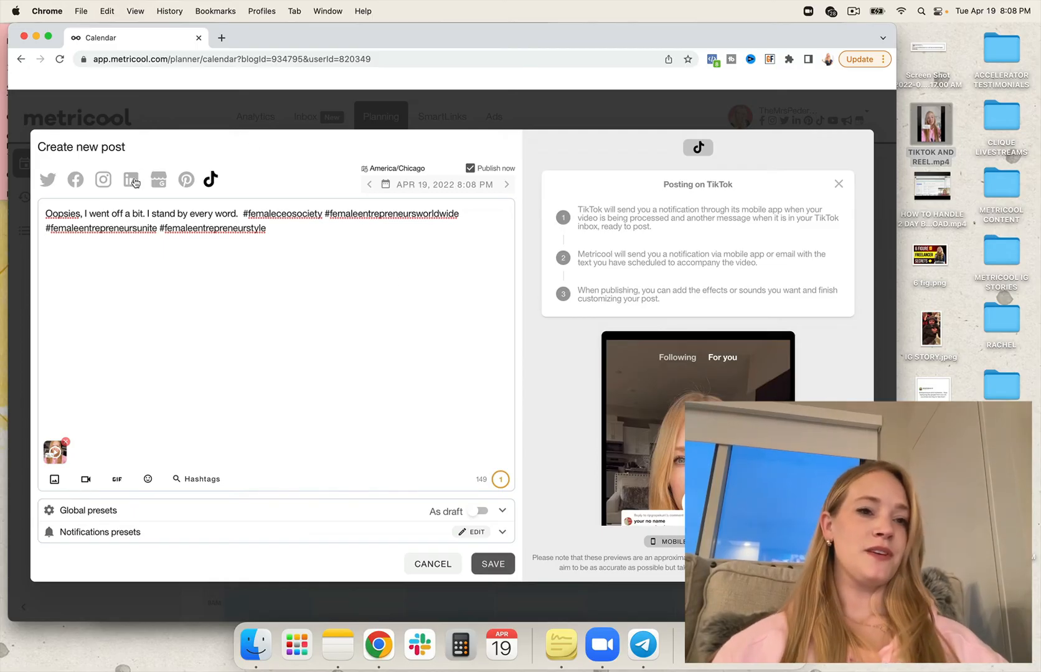
left_click(131, 179)
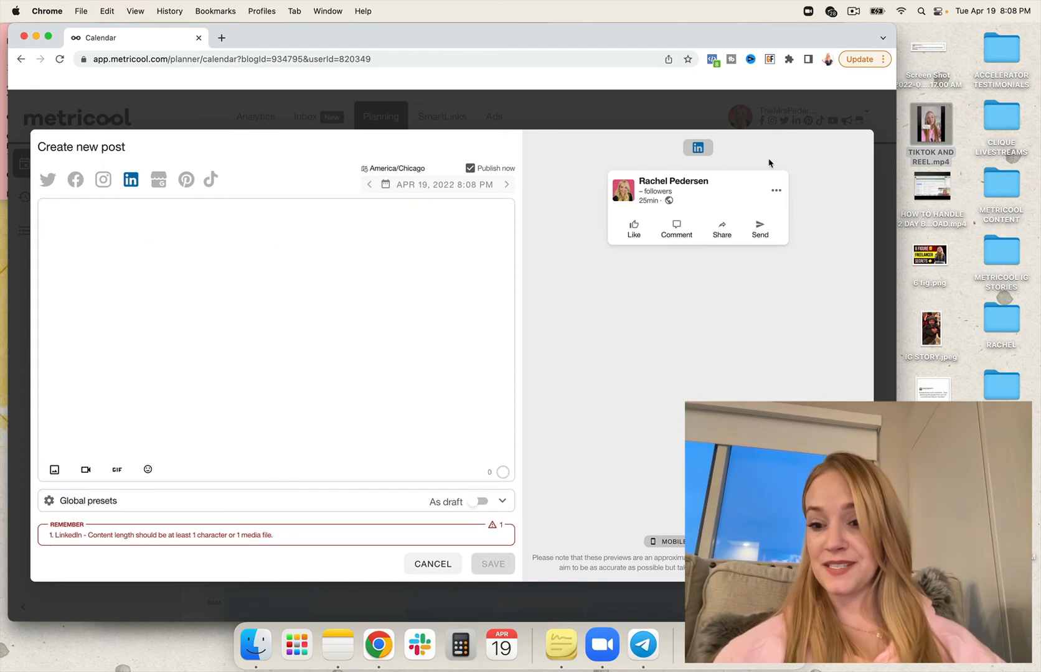
mouse_move(930, 386)
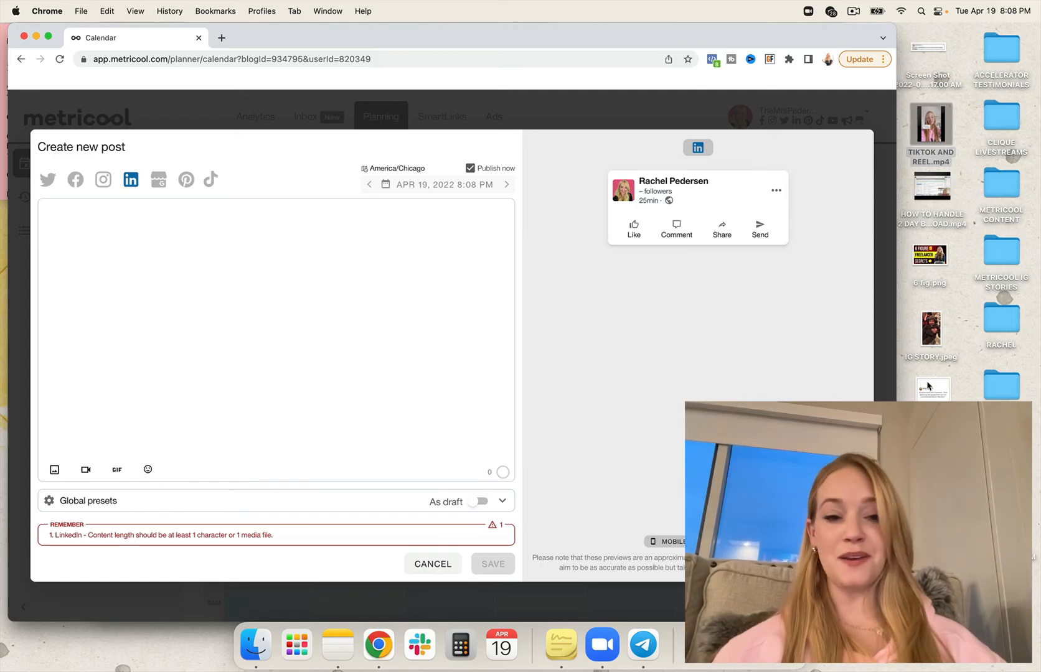
Attach the design PNG image to the LinkedIn post and accept the upload
left_click(55, 469)
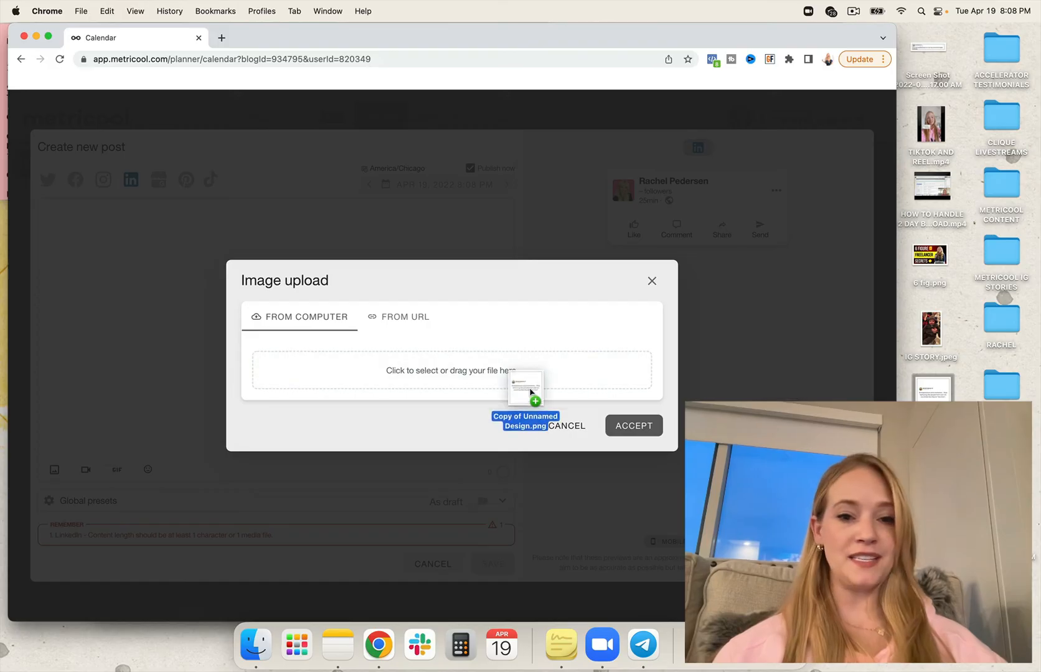
left_click(632, 426)
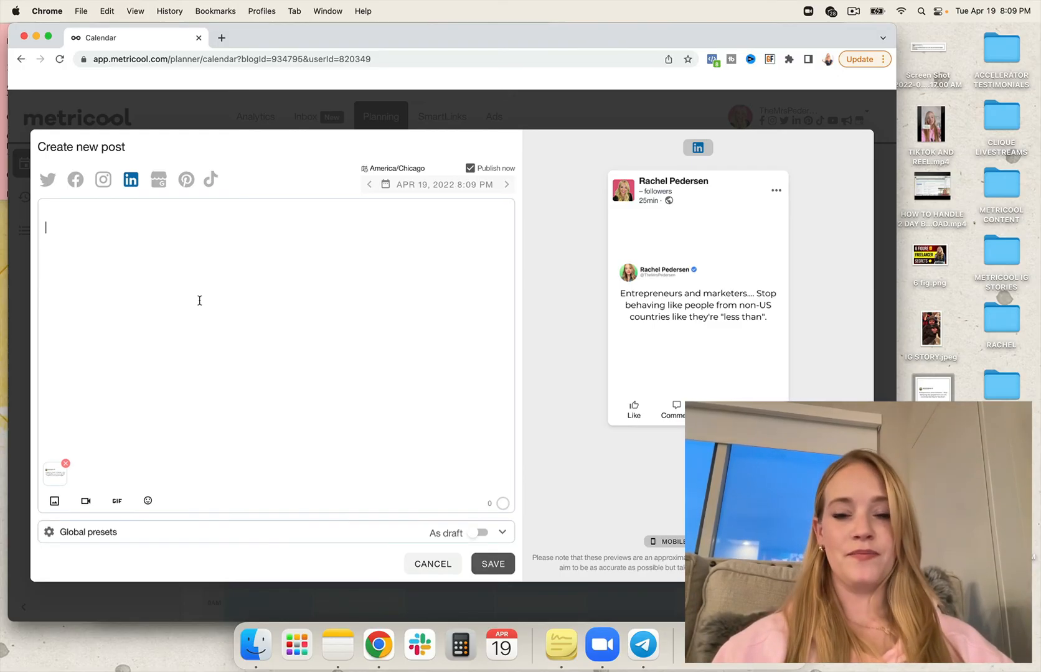
Write the caption "This NEEDS to be said, and it NEEDS to be heard!!!!"
type("This NEEDS")
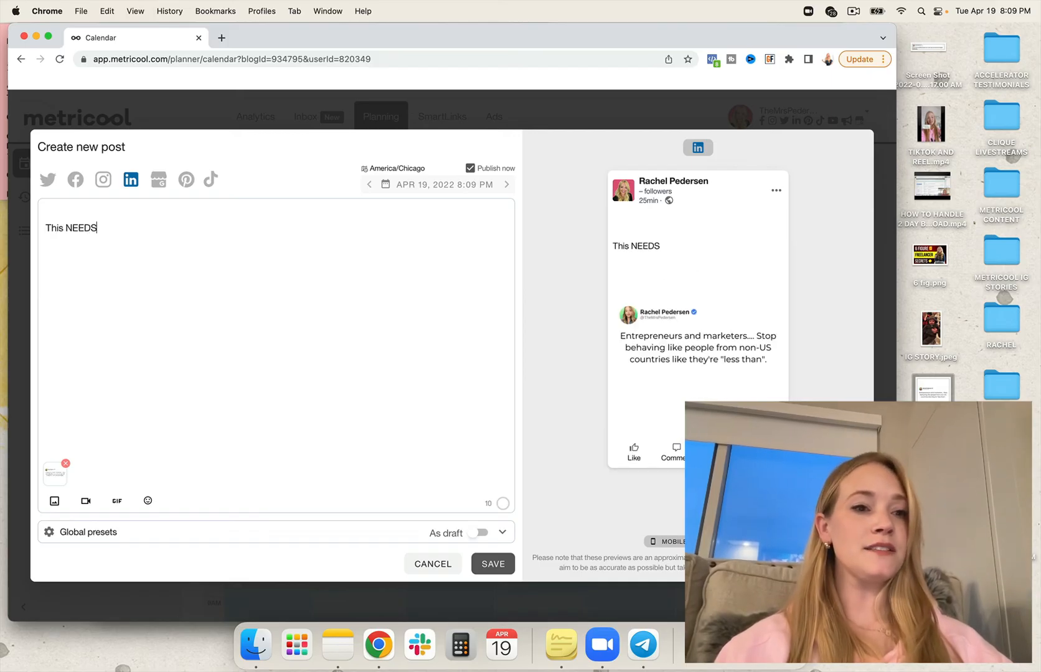
type("to be said, and")
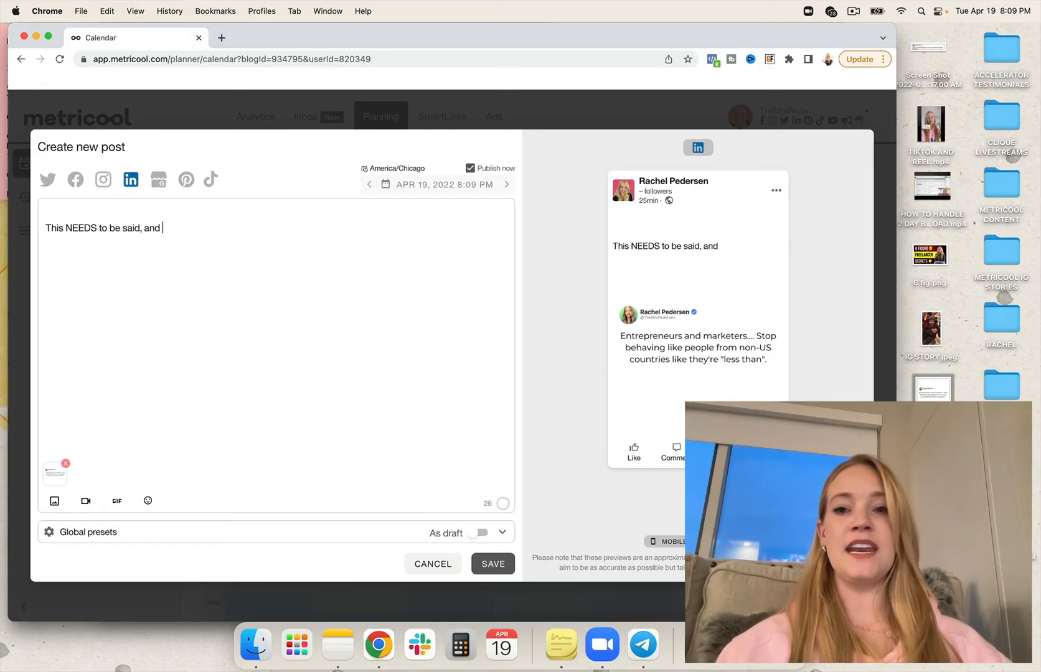
type("it NEEDS to be")
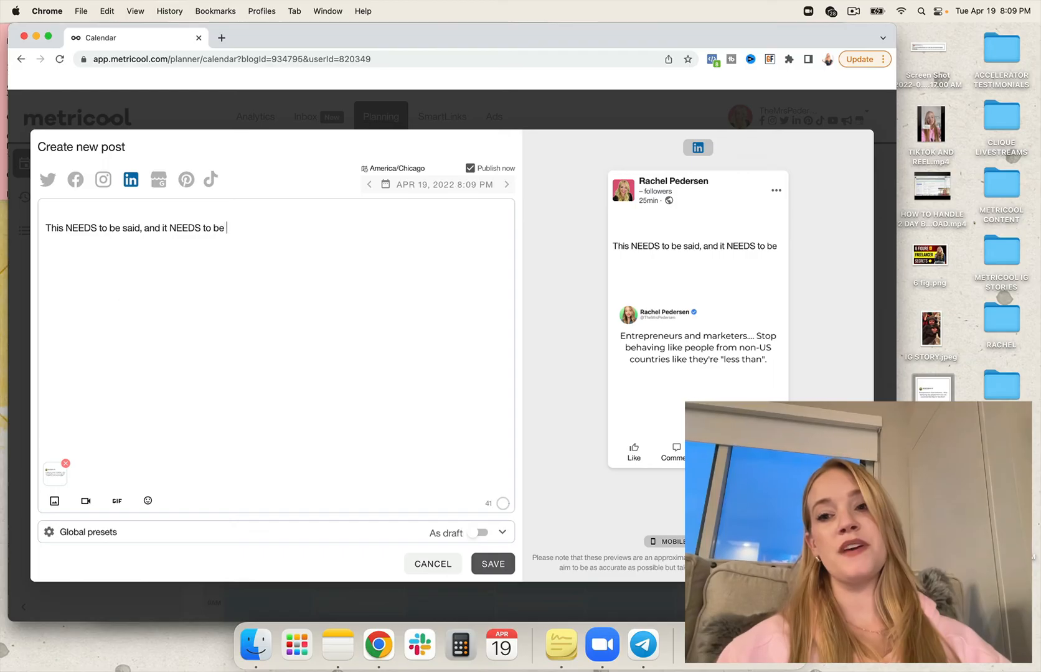
type("heard!")
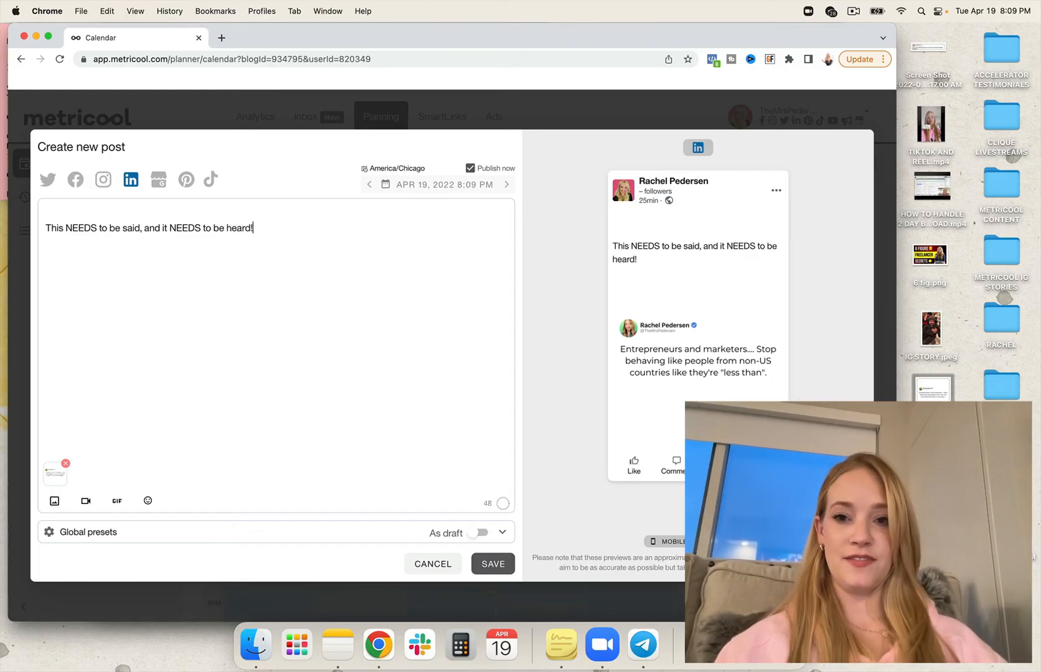
type("!!!")
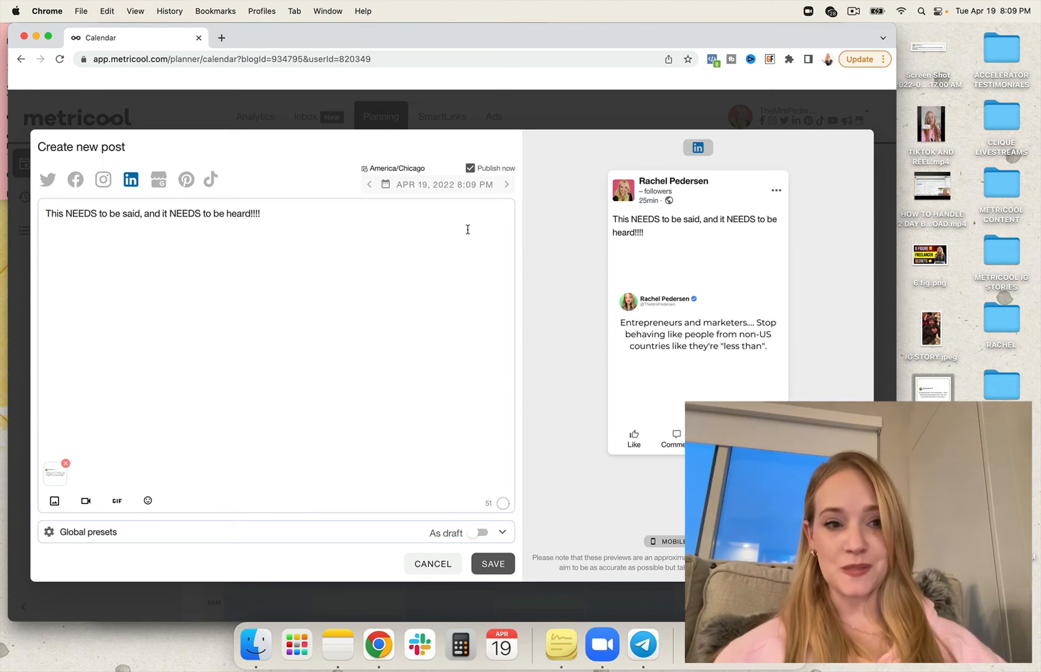
mouse_move(407, 193)
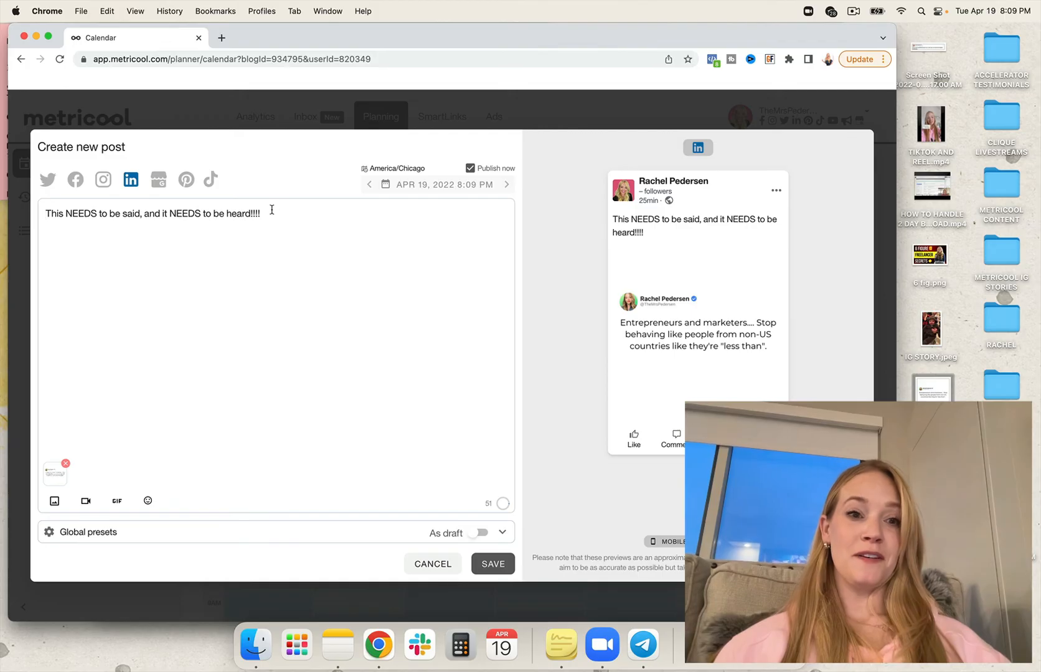
Add Instagram as a destination, then preview the post as Facebook and Google Business updates
triple_click(144, 213)
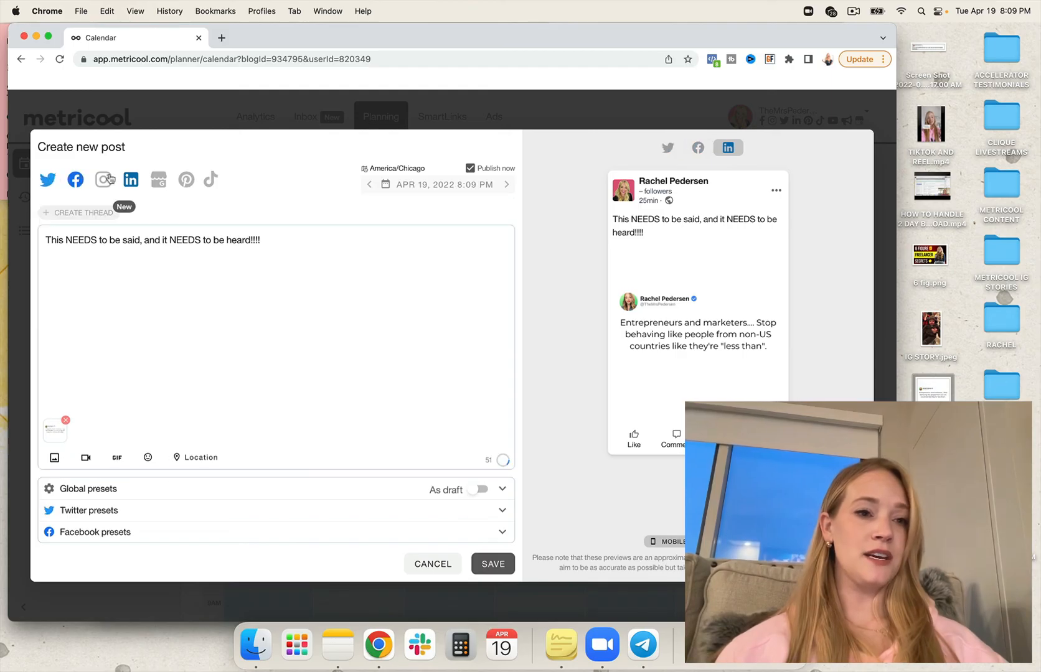
left_click(105, 179)
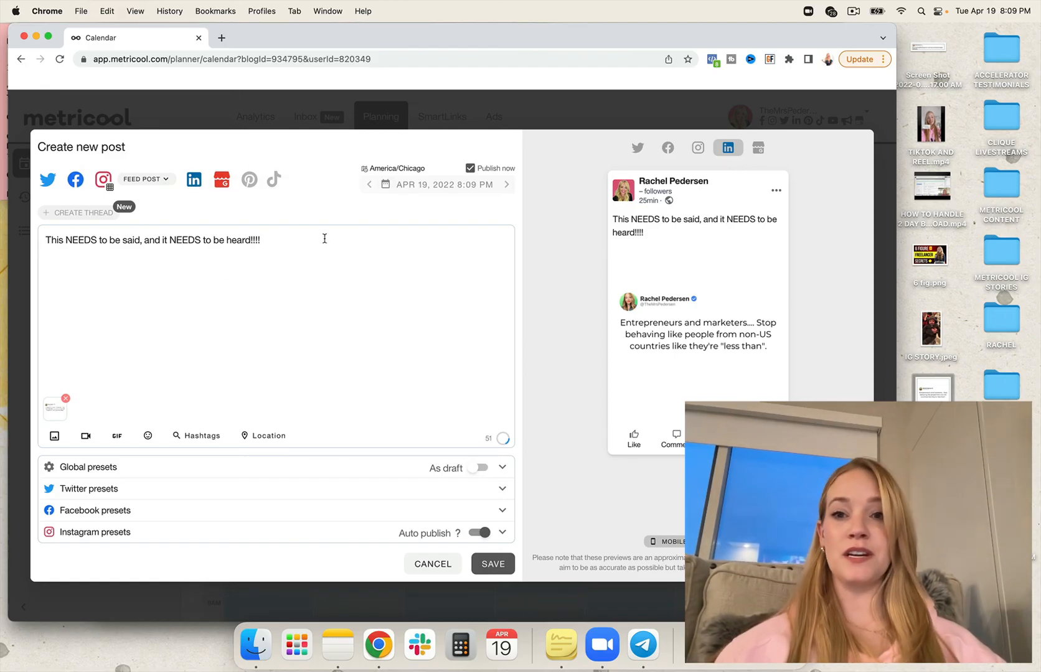
left_click(667, 148)
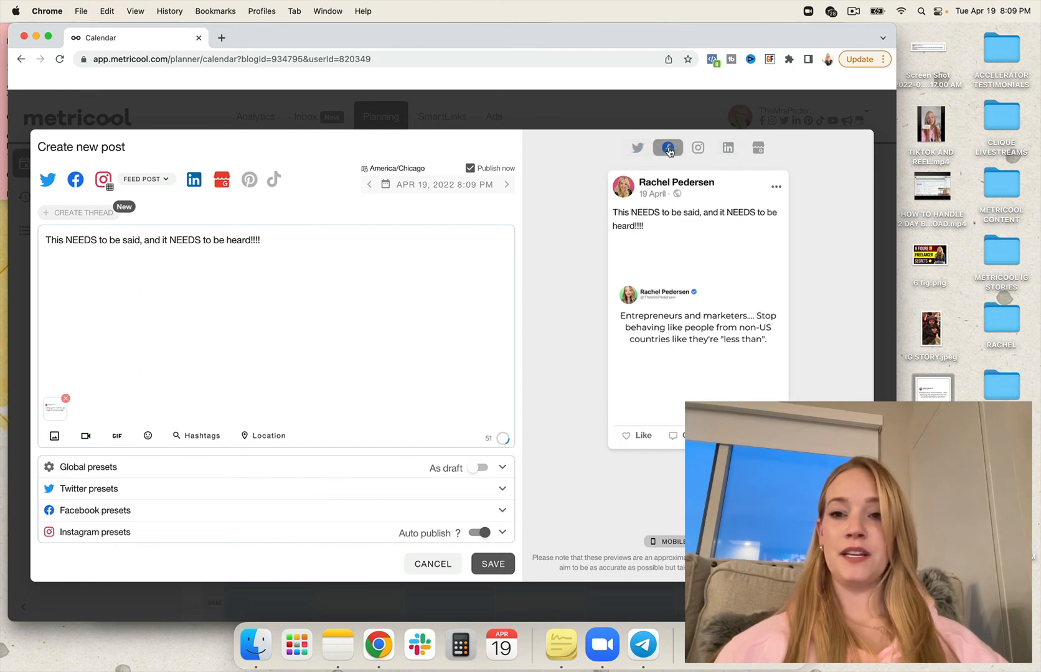
left_click(757, 147)
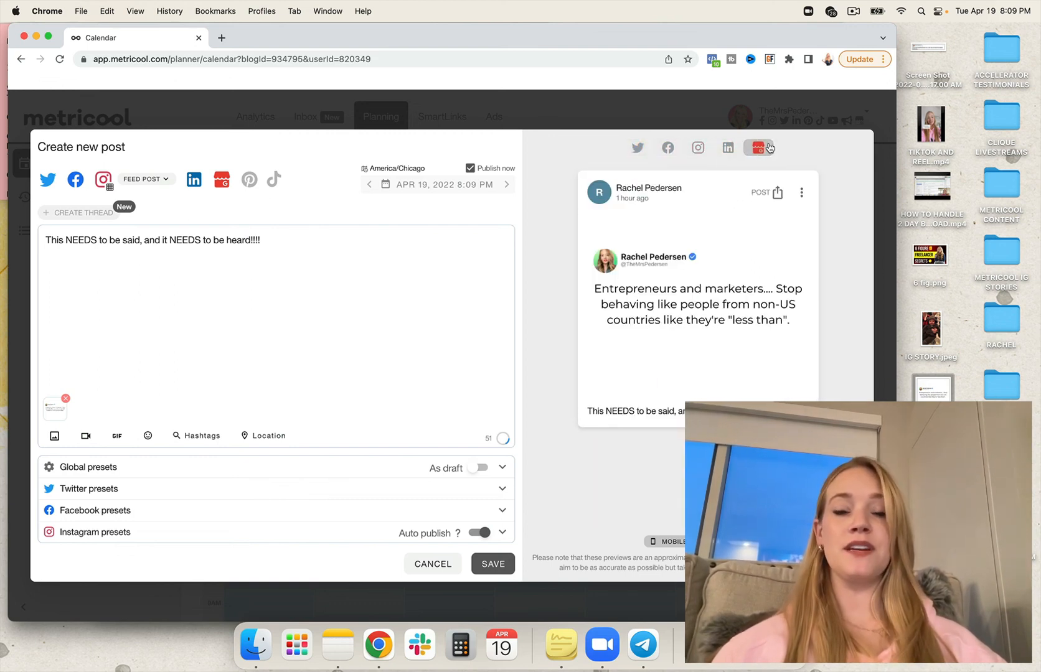